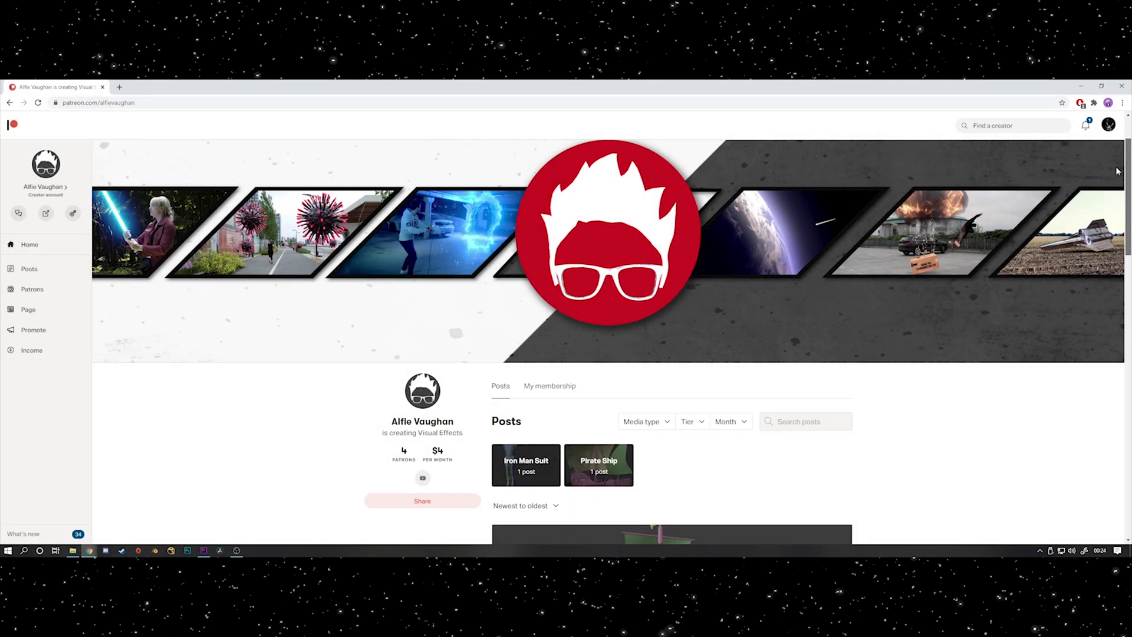
- Import FinalBaseMesh.obj from the ASSETS folder via Wavefront OBJ import
scroll(down, 3)
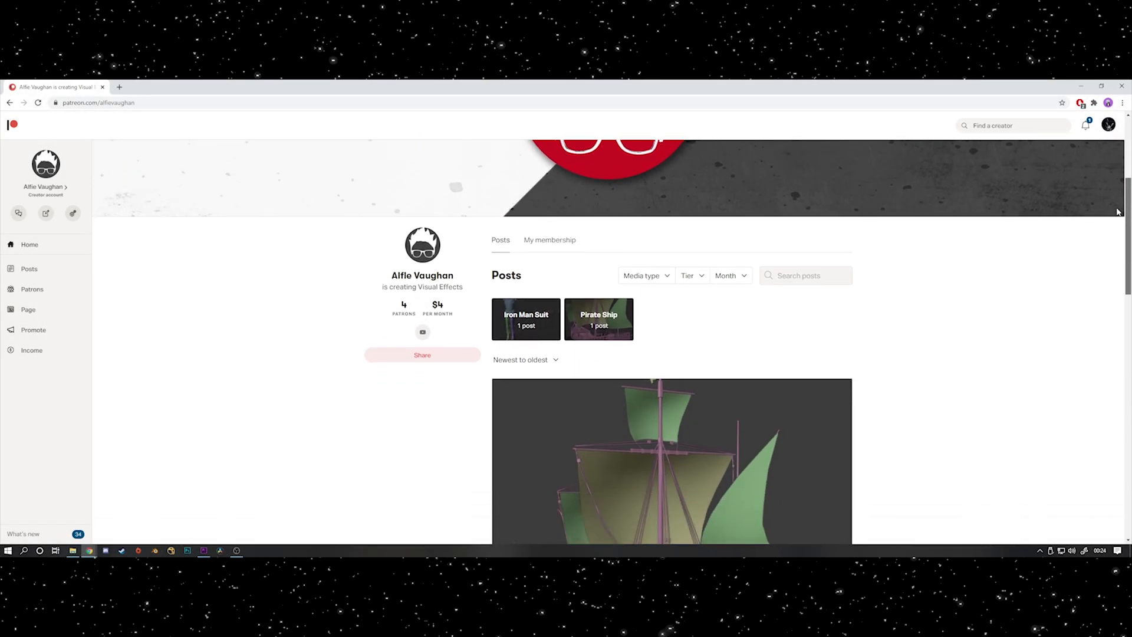
scroll(down, 3)
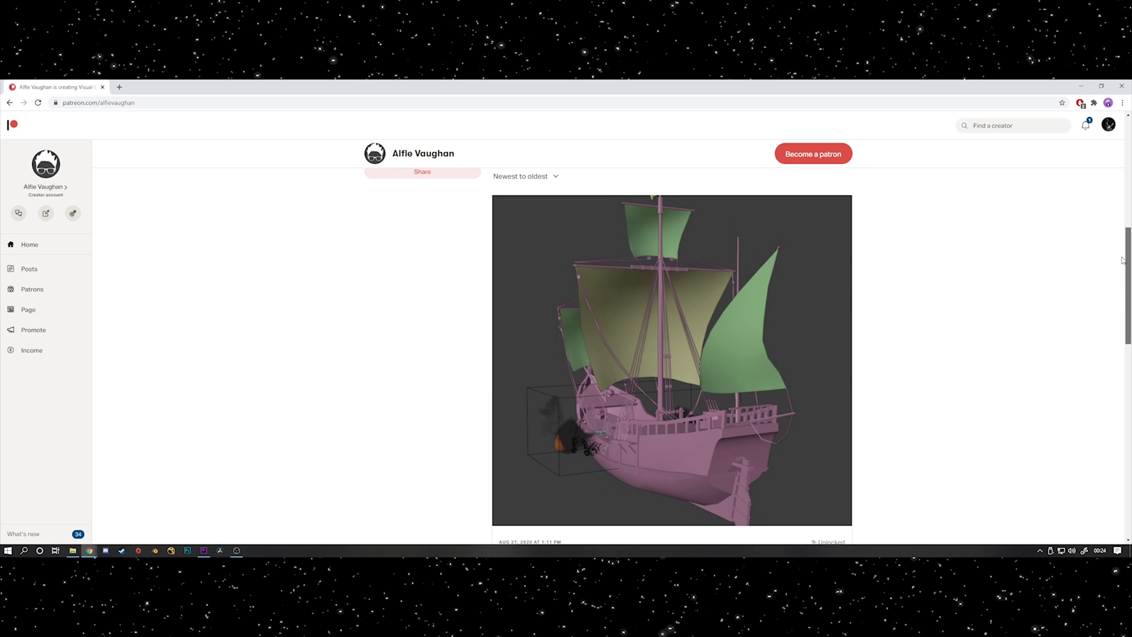
scroll(down, 3)
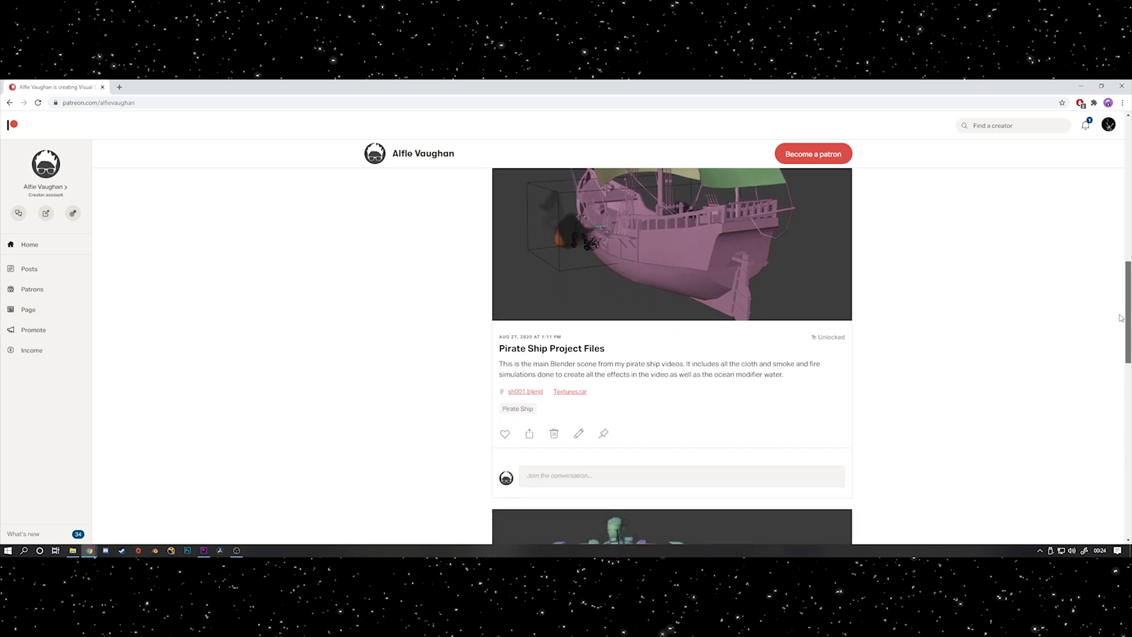
scroll(down, 3)
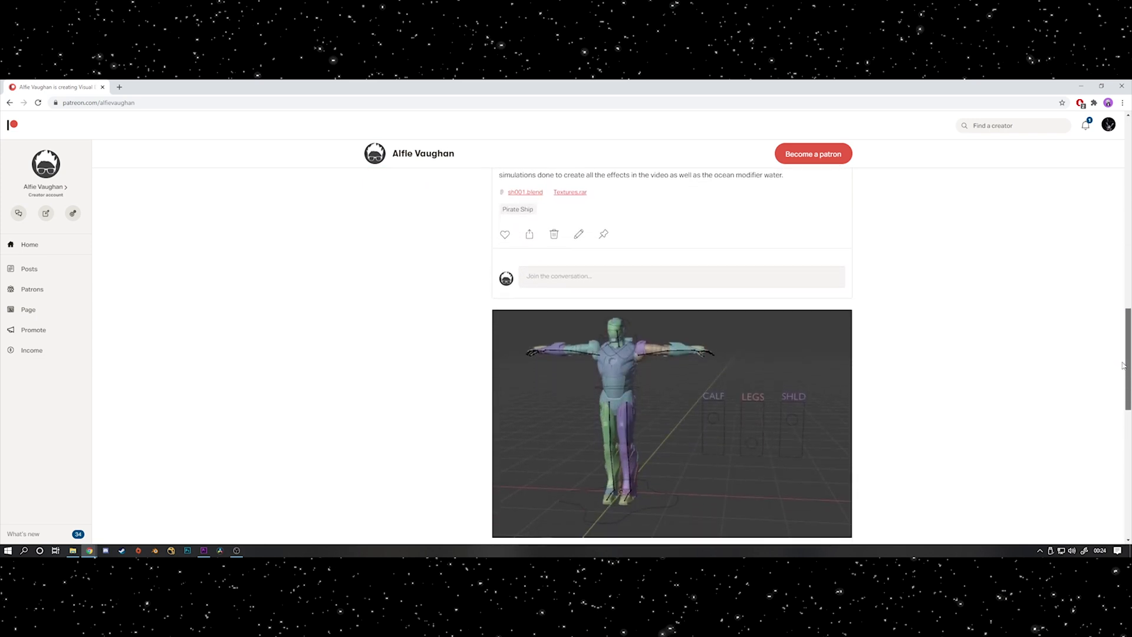
scroll(down, 3)
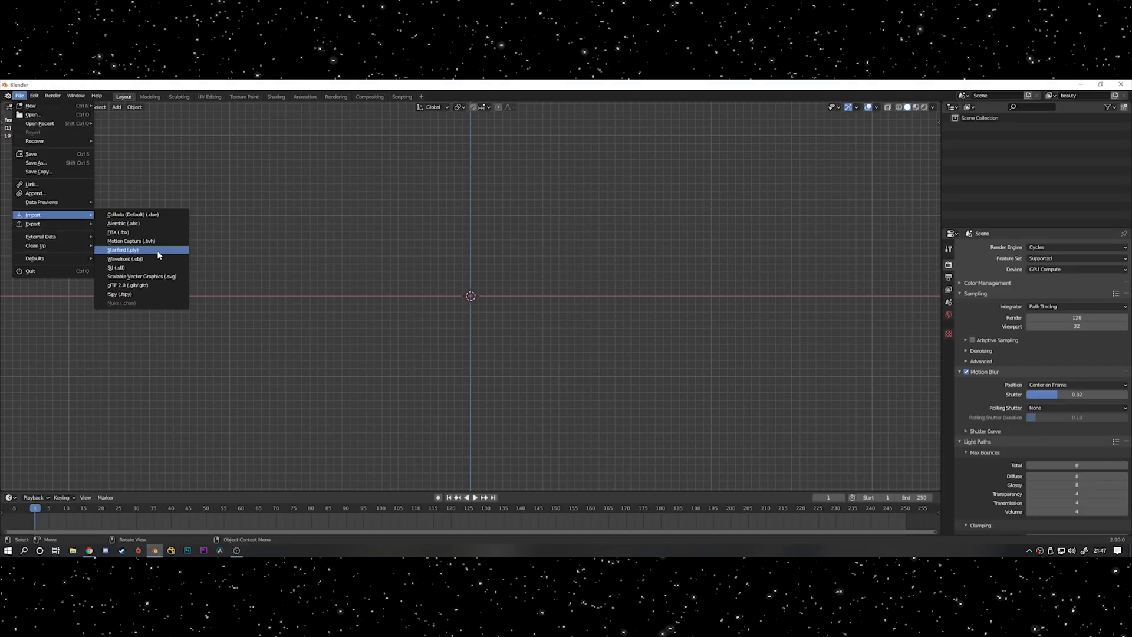
click(124, 258)
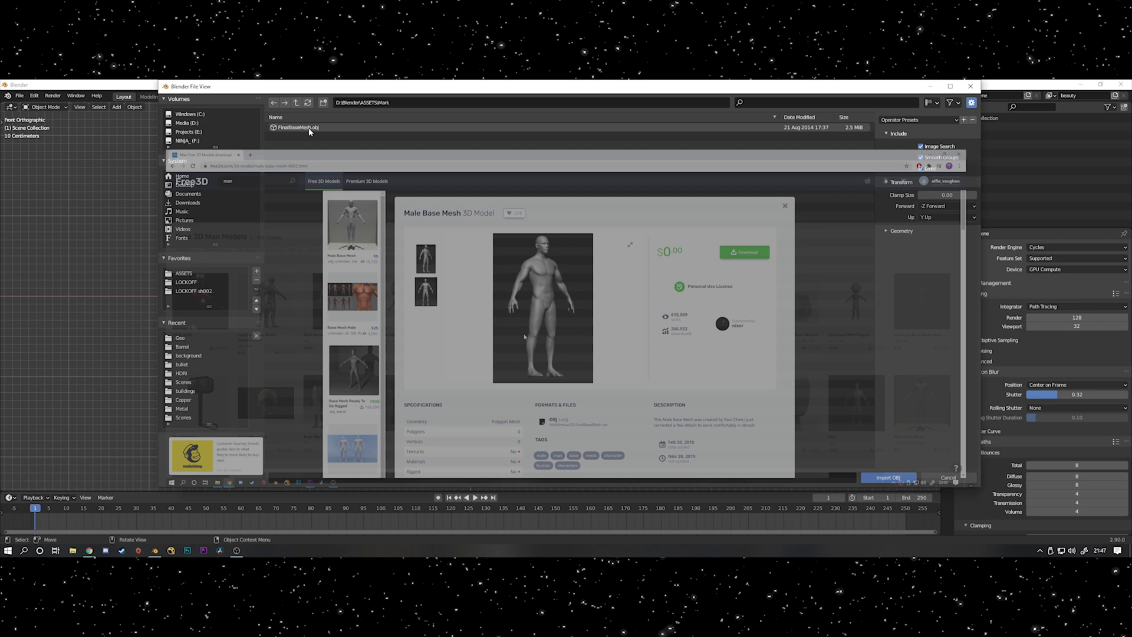
click(887, 478)
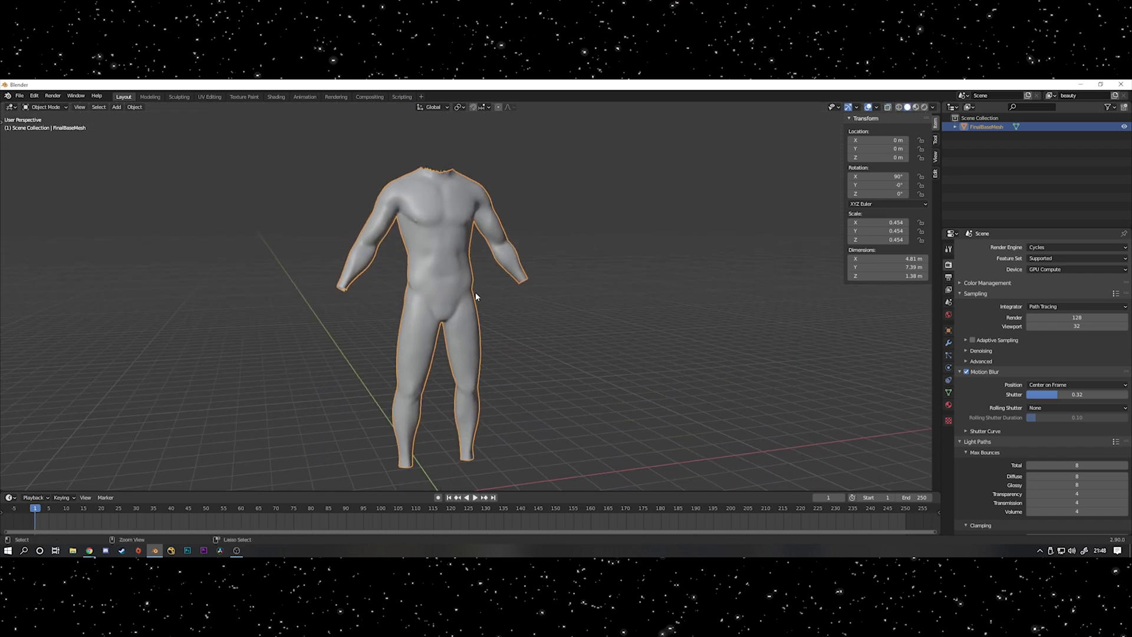
- Sculpt the body bulkier with Inflate, Grab and Draw brushes under Dyntopo, adding fabric folds
click(45, 107)
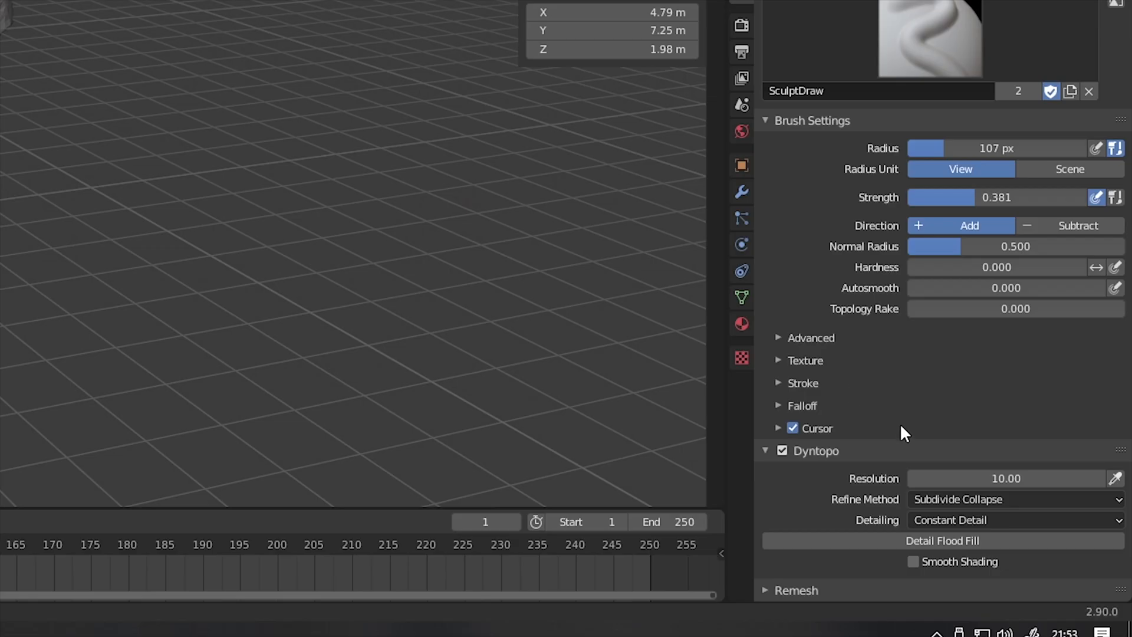
scroll(down, 3)
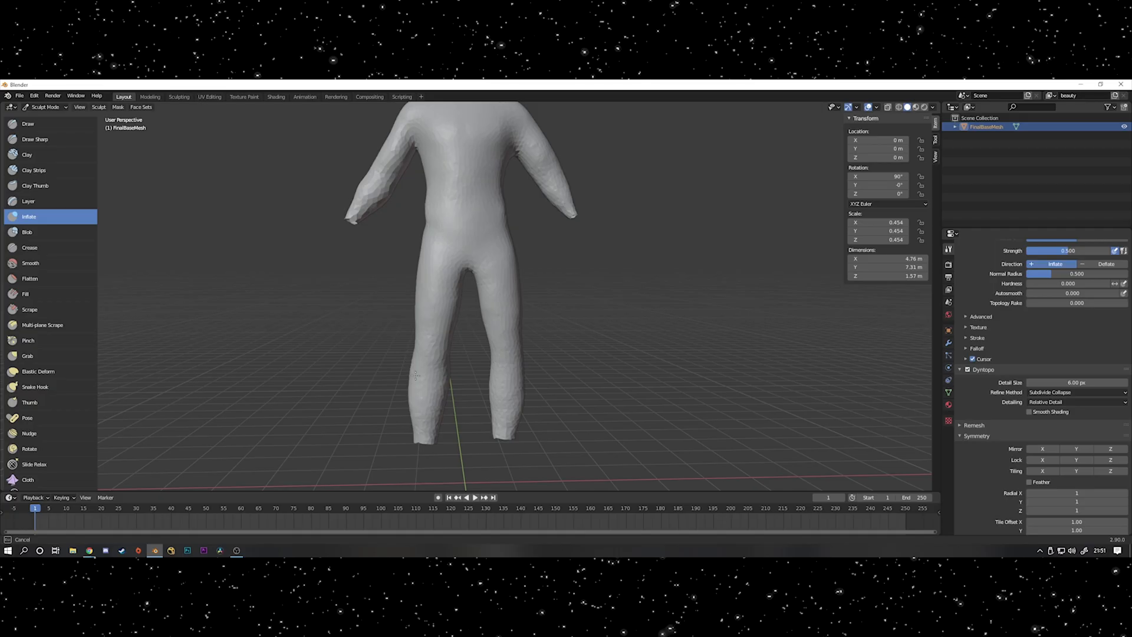
click(27, 356)
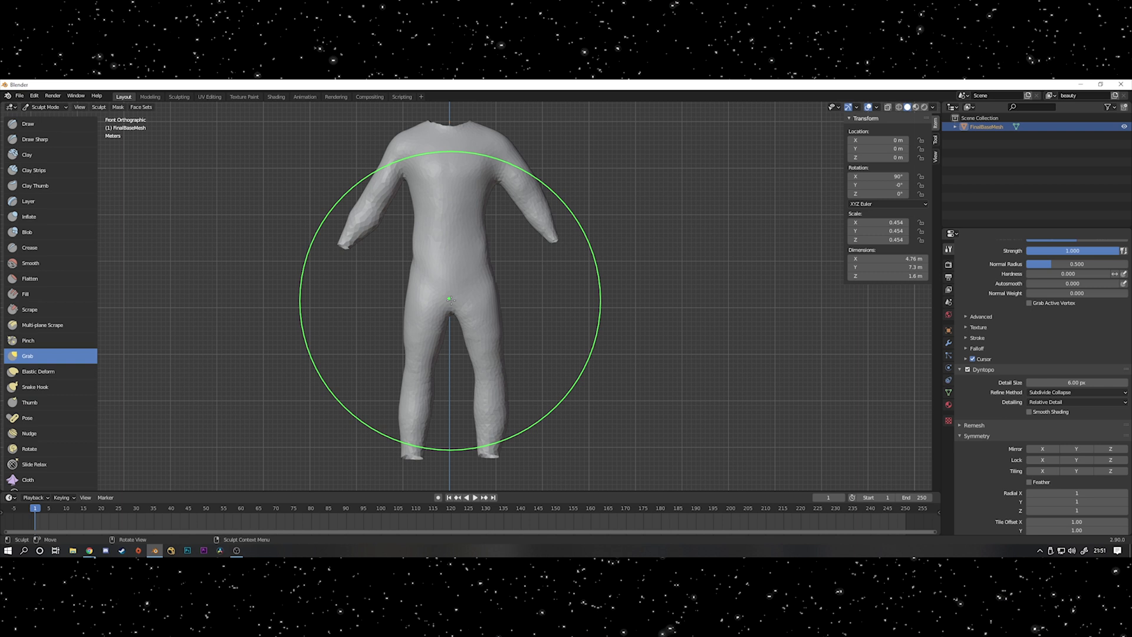
click(28, 216)
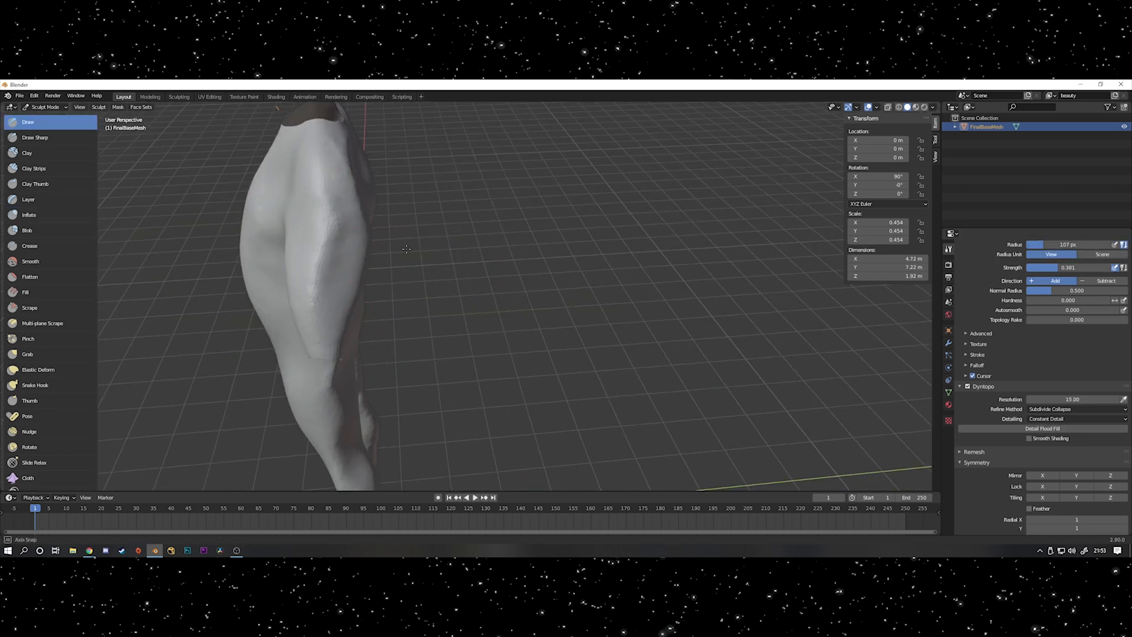
click(29, 215)
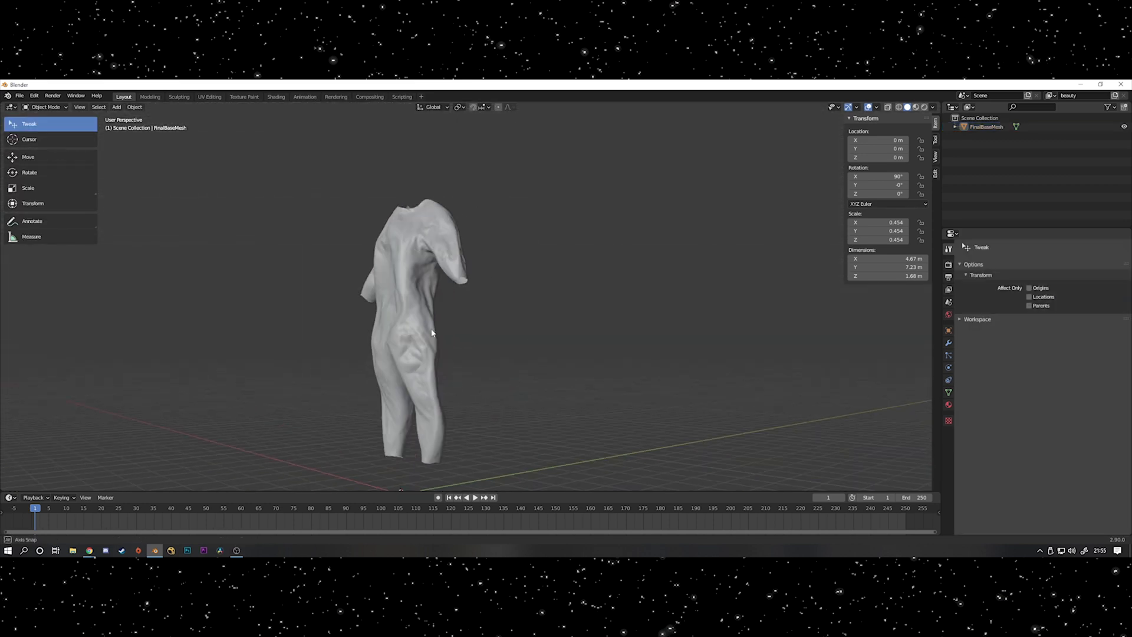
- Export the sculpted suit as OBJ into D:\Astronaut\VFX\tutorial
key(Tab)
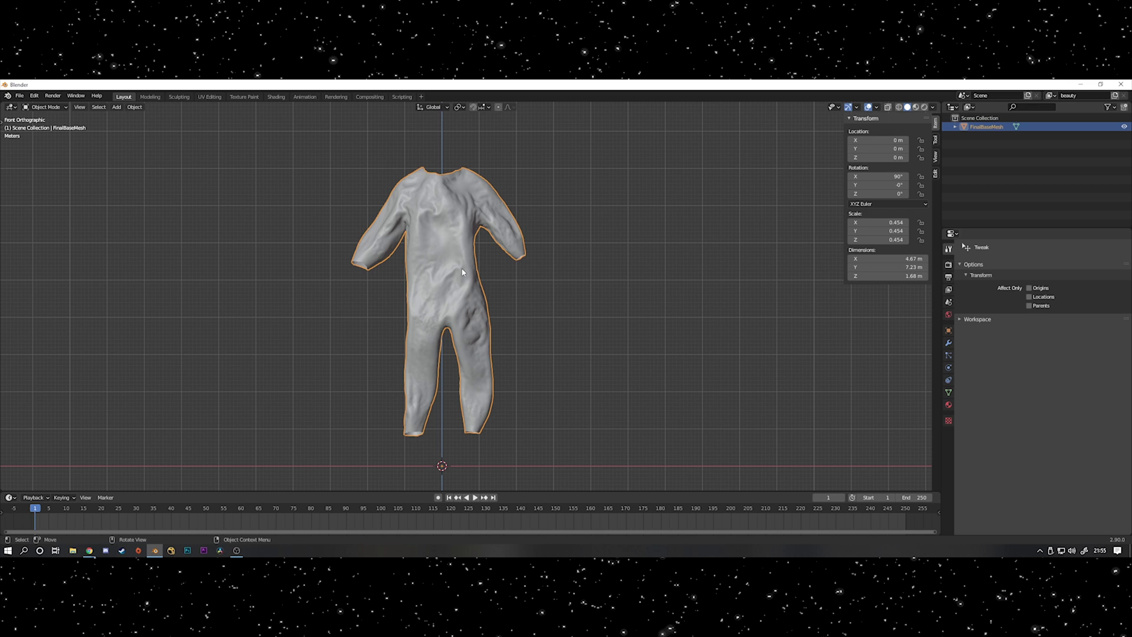
click(20, 95)
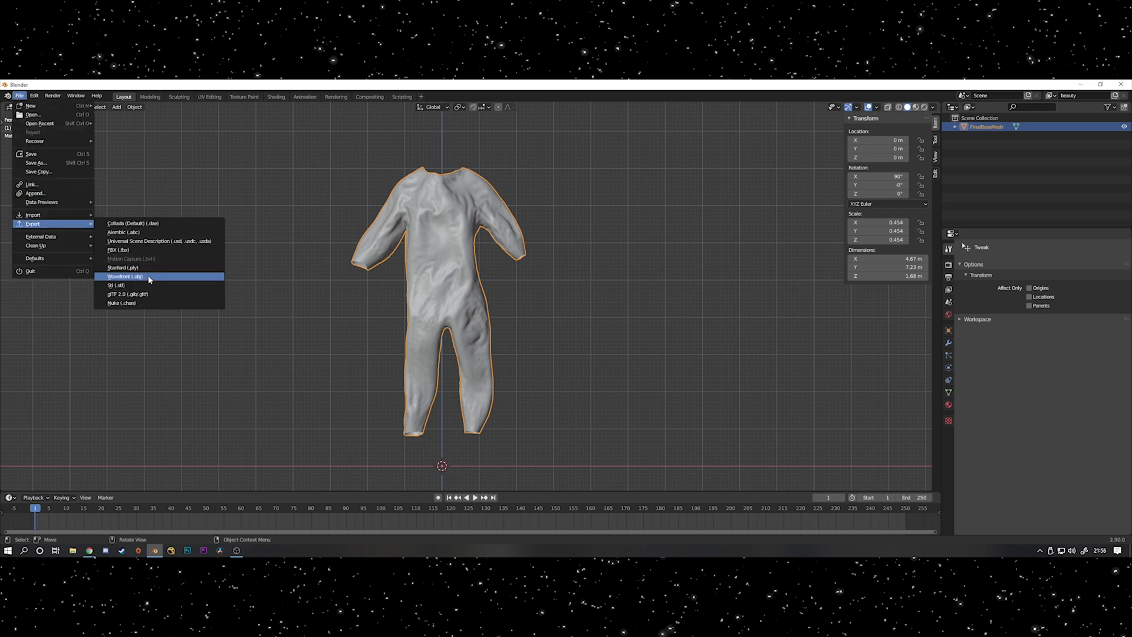
click(125, 276)
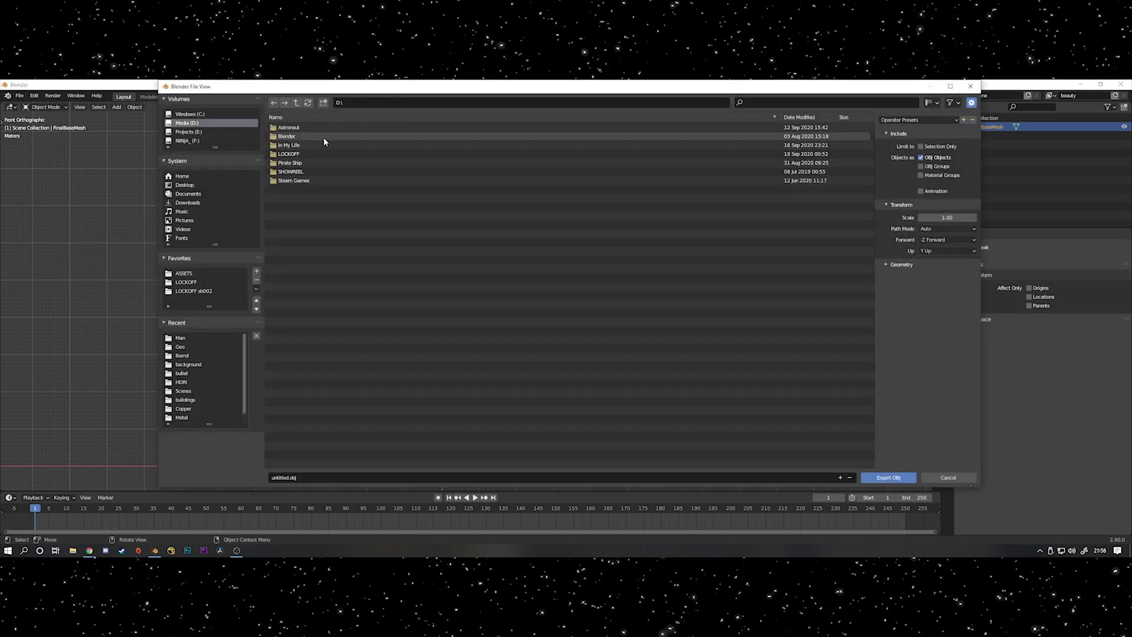
double_click(288, 127)
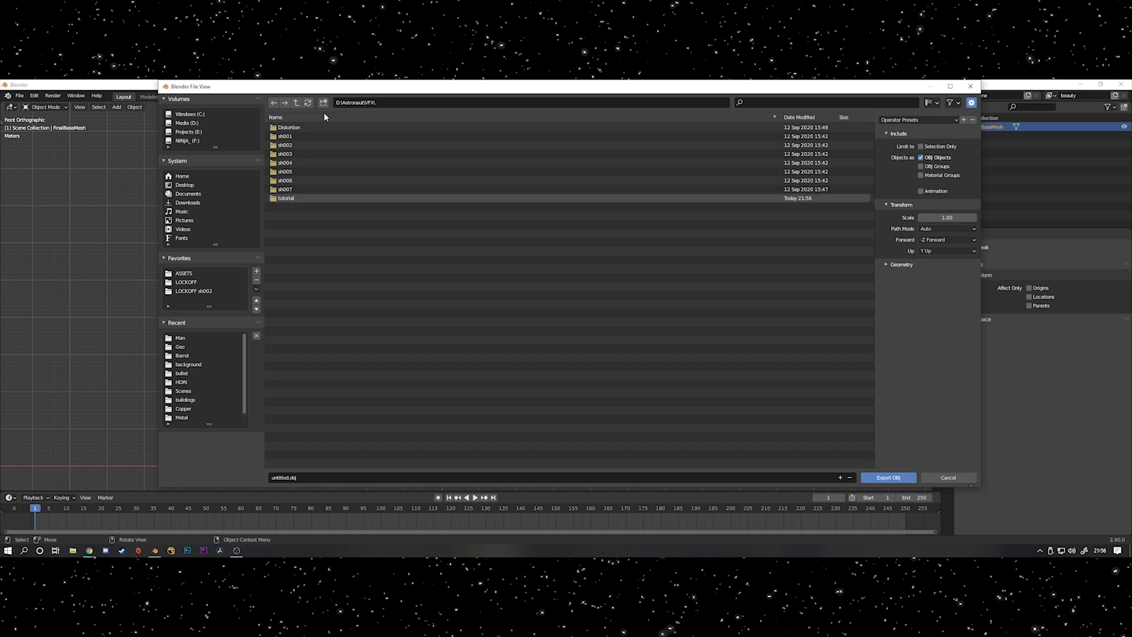
double_click(286, 198)
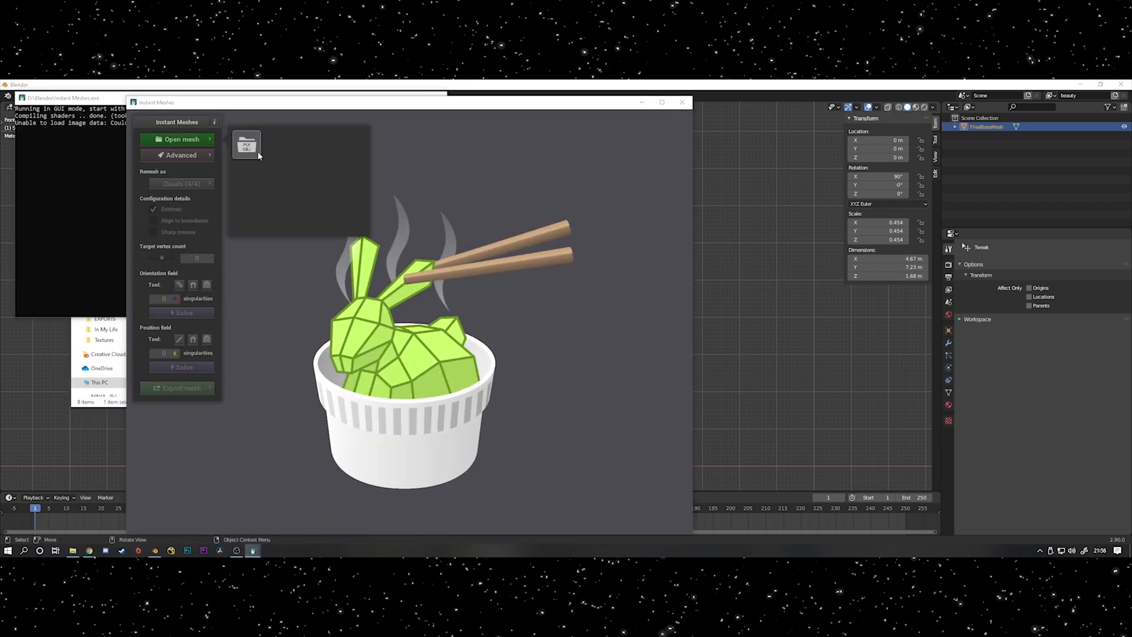
- Load sculpt.obj into Instant Meshes and raise the target vertex count
click(182, 140)
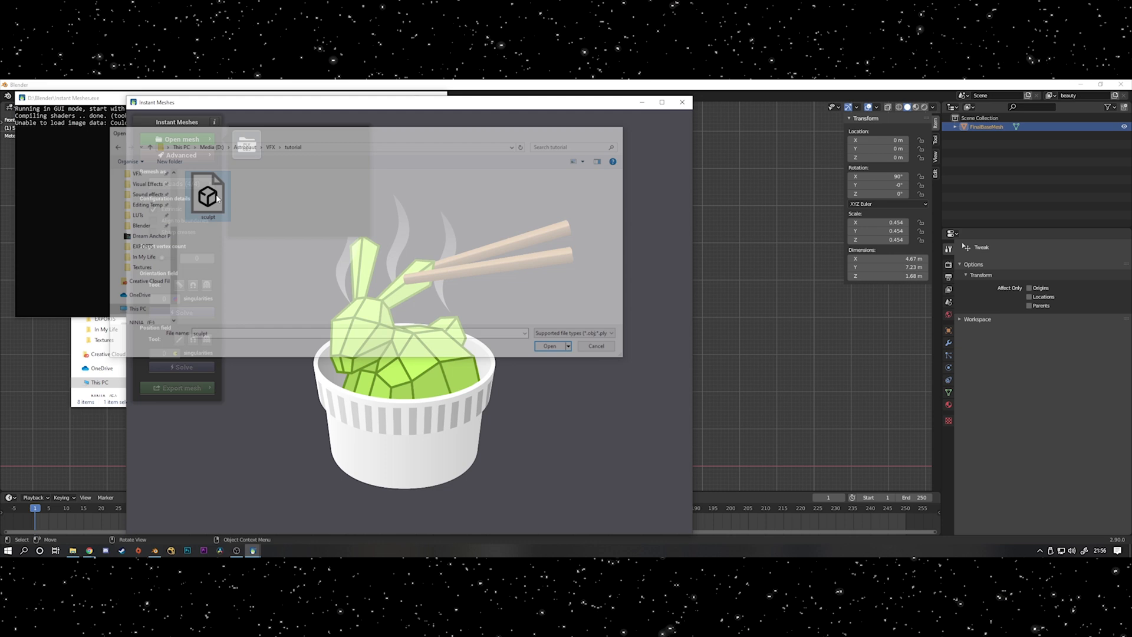
click(549, 346)
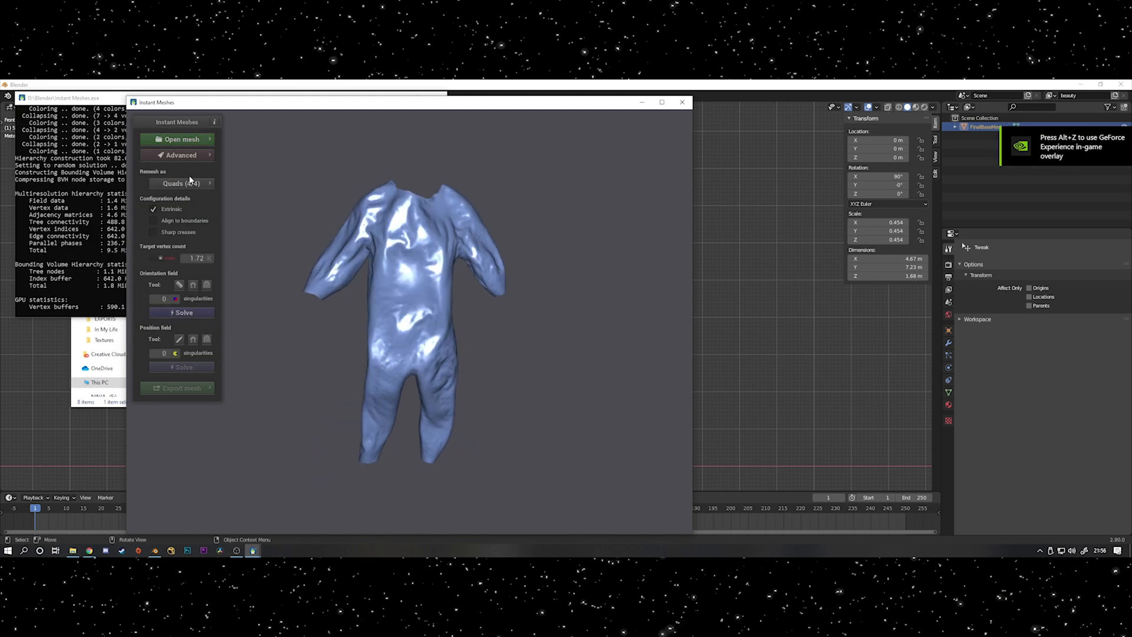
click(182, 311)
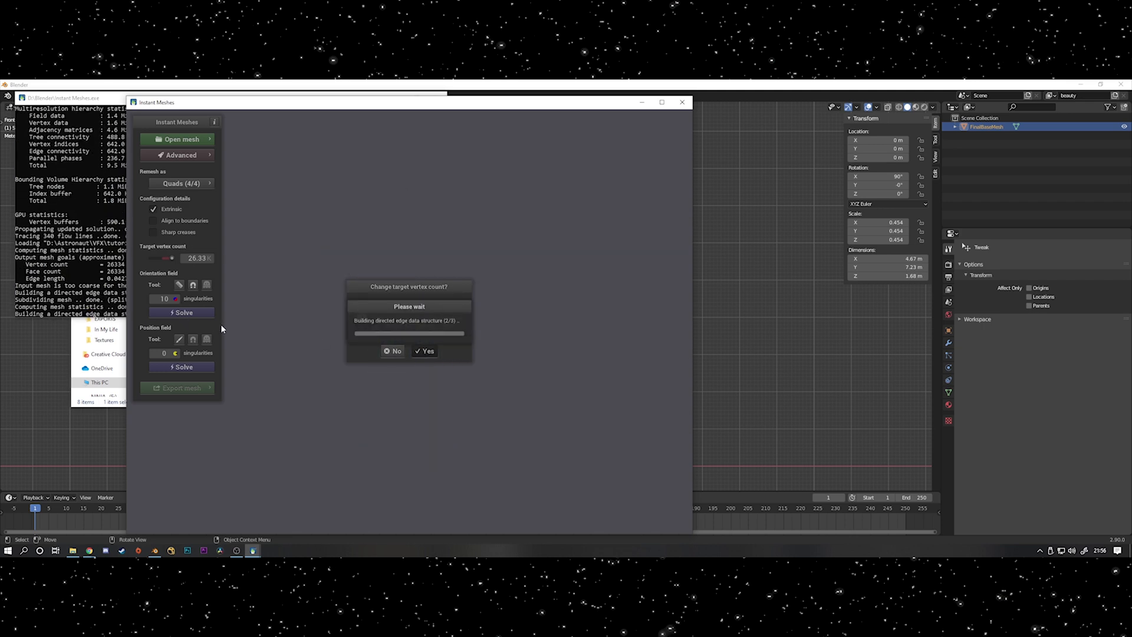
click(424, 351)
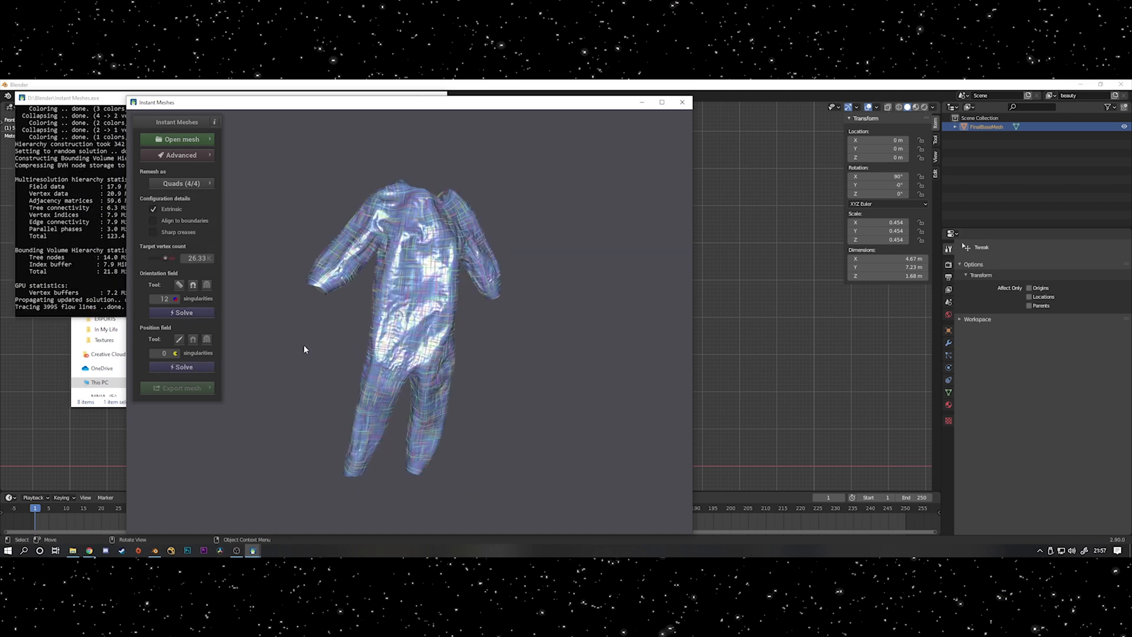
- Solve orientation and position fields, extract the quad mesh and save it
click(180, 285)
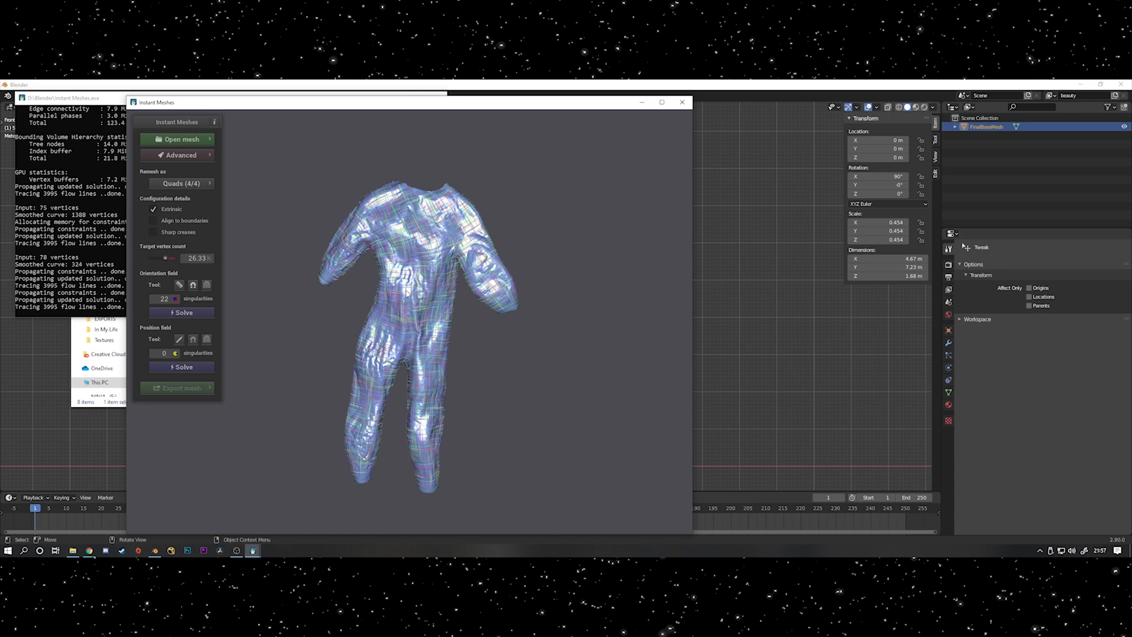
click(181, 311)
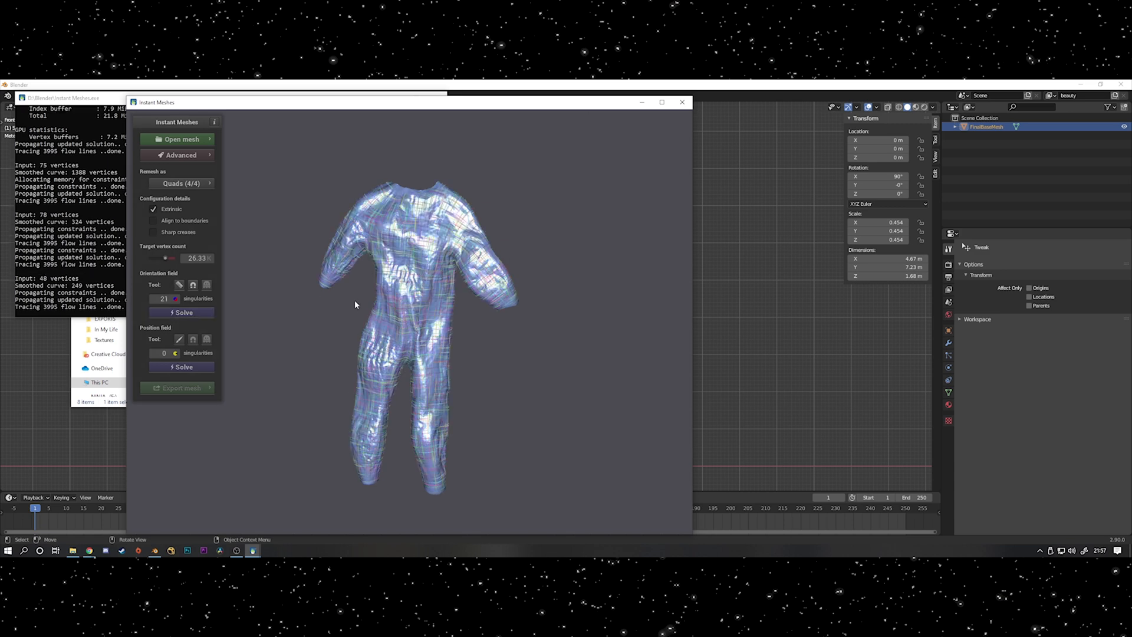
click(180, 366)
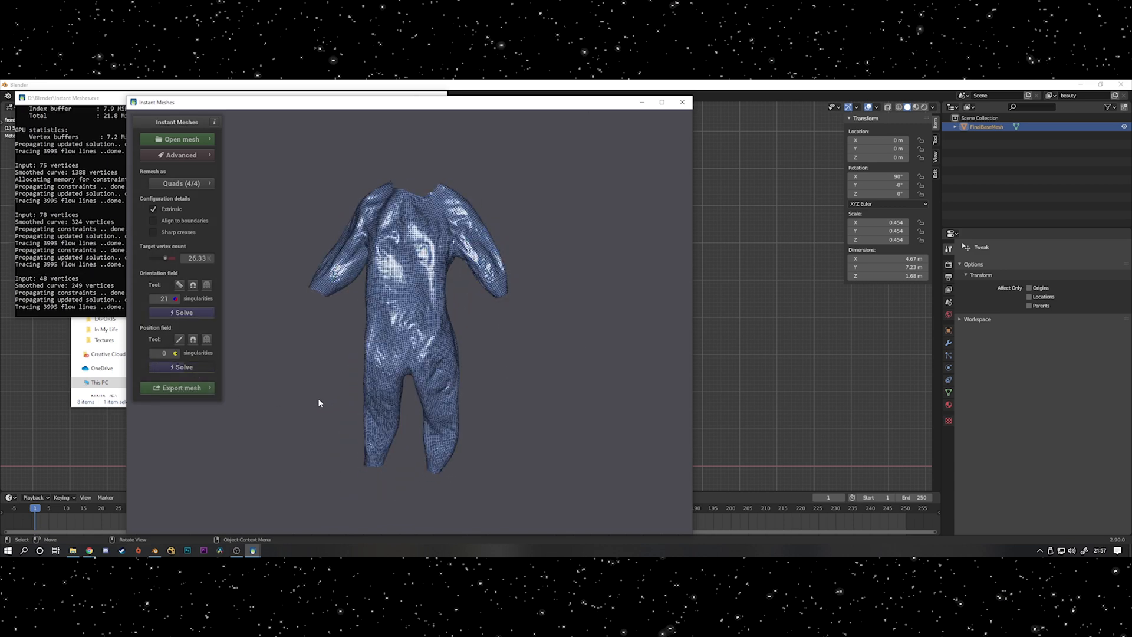
click(178, 388)
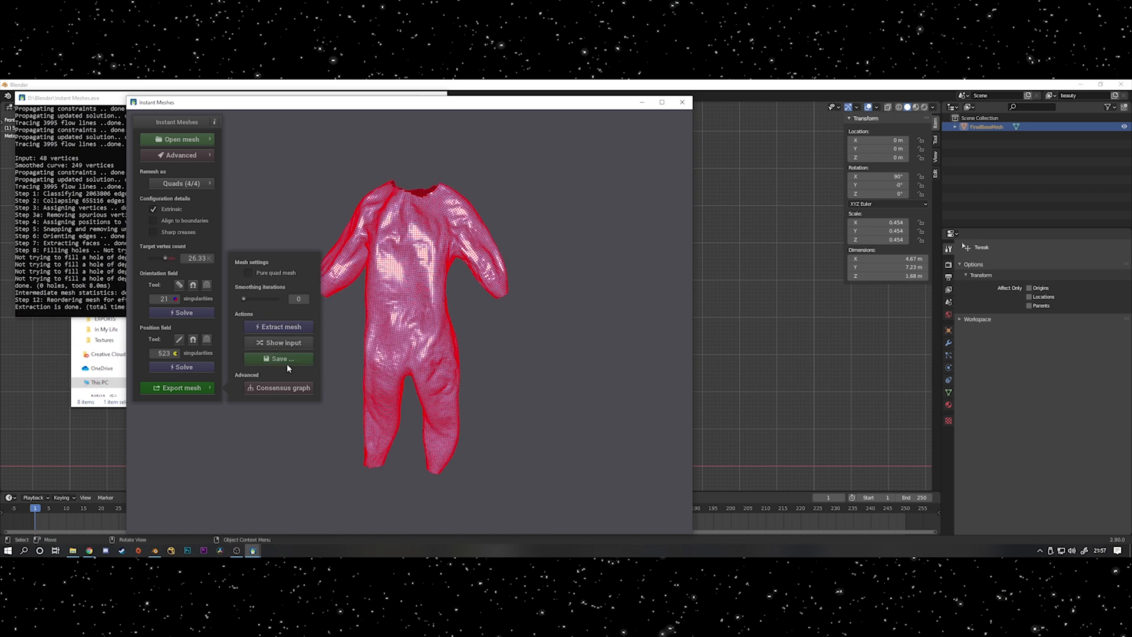
click(281, 358)
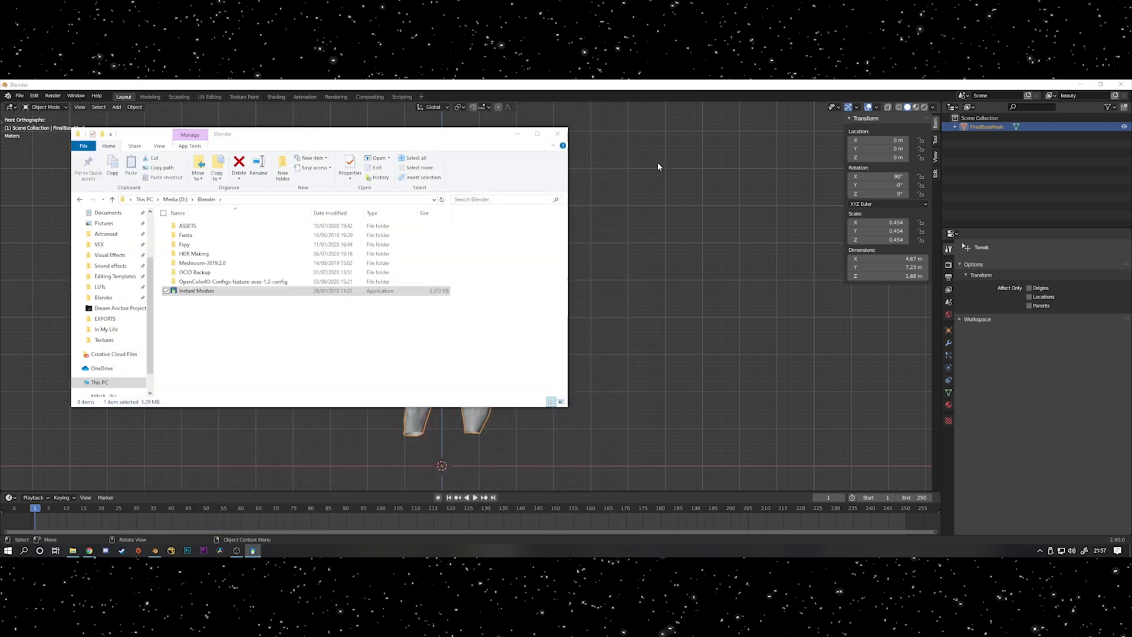
- Import the remeshed OBJ, hide the sculpt, and inspect the suit's helmet and wrist connectors in Solid shading
click(556, 134)
text(sculpt)
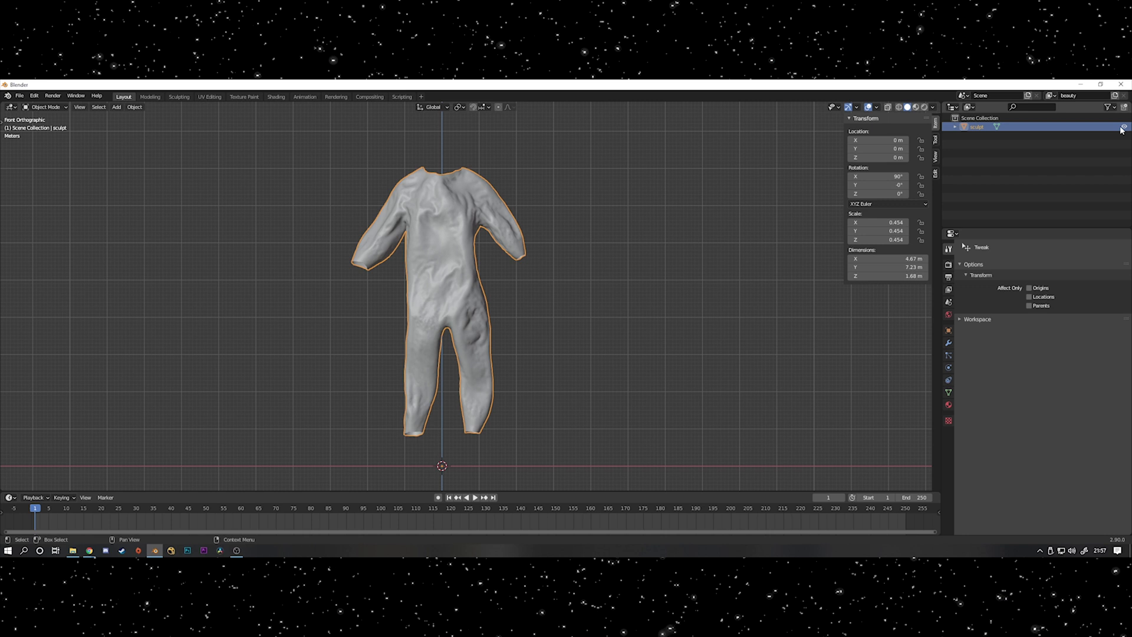
click(20, 95)
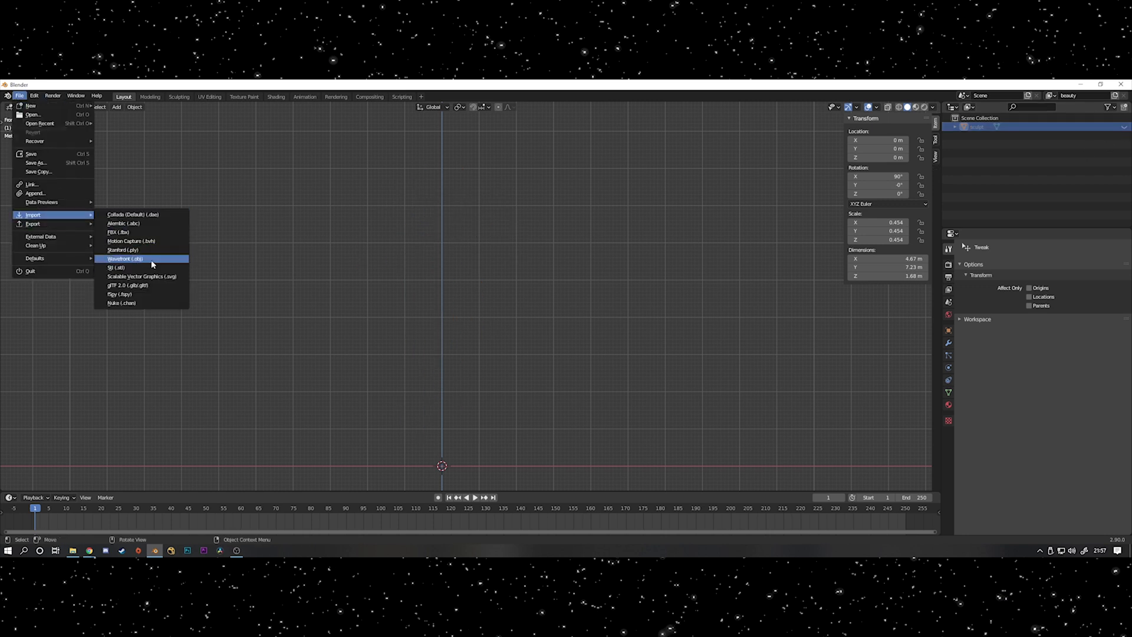
click(124, 259)
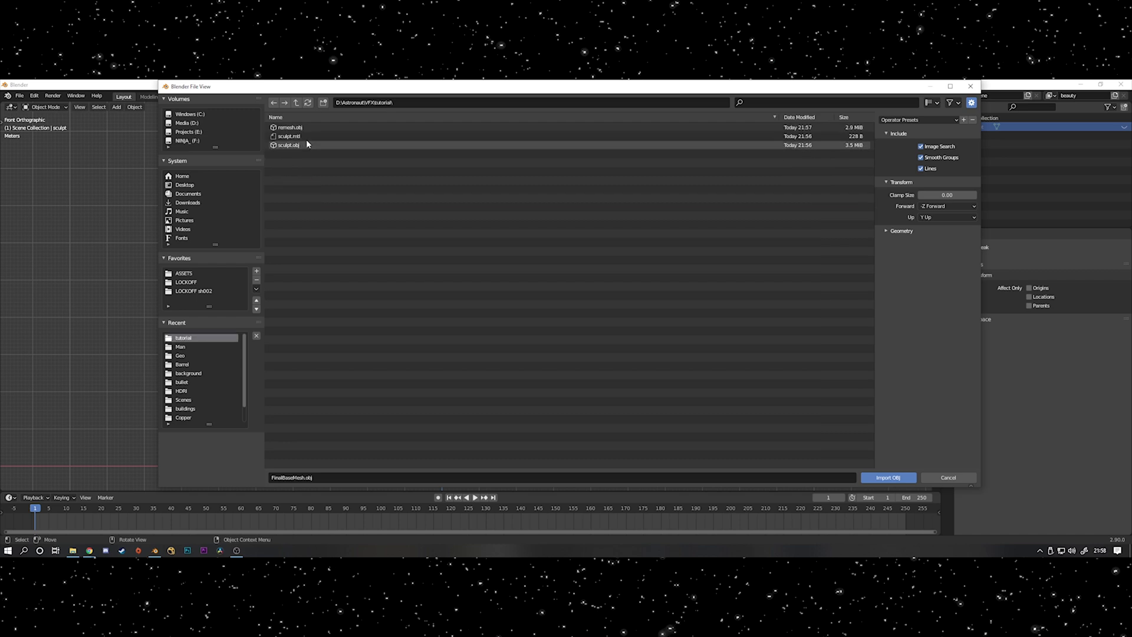
click(886, 478)
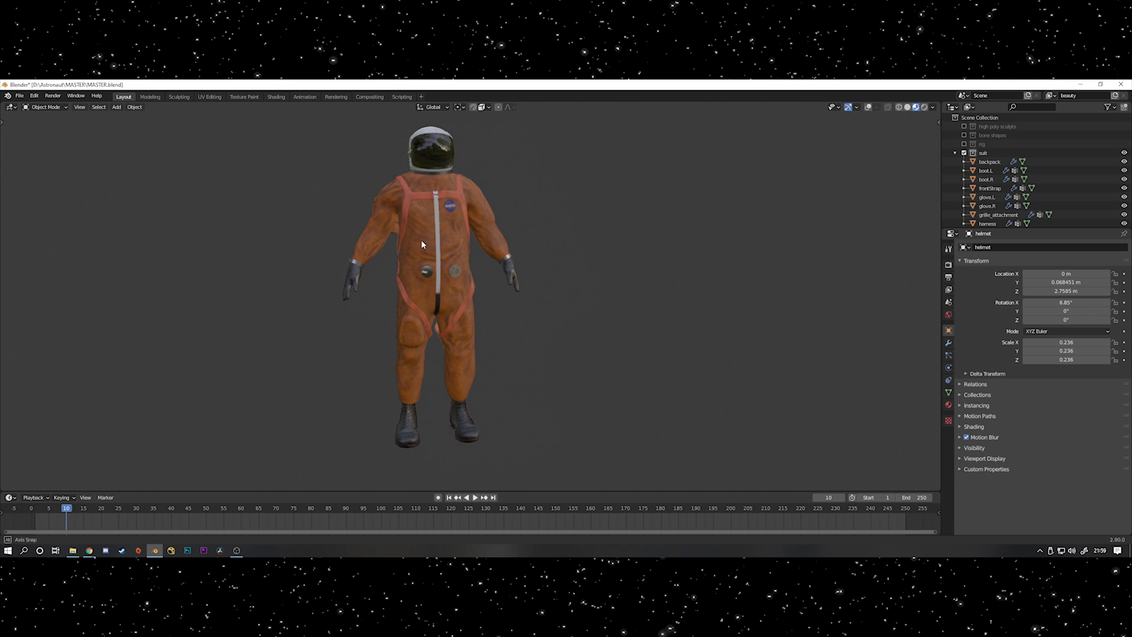
drag(422, 244, 462, 221)
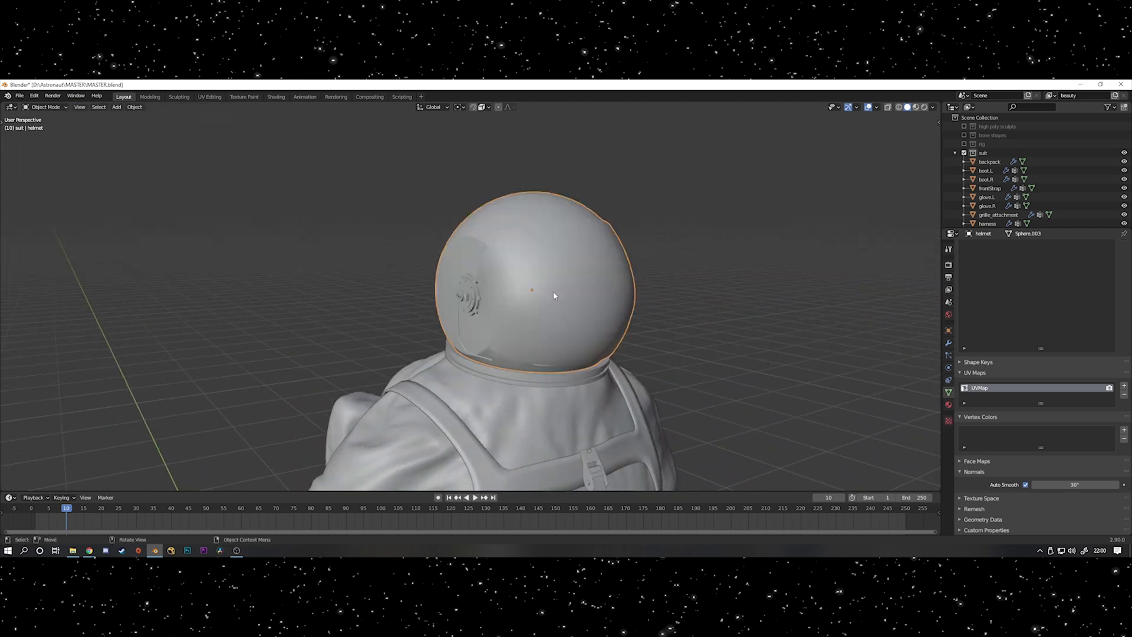
click(934, 107)
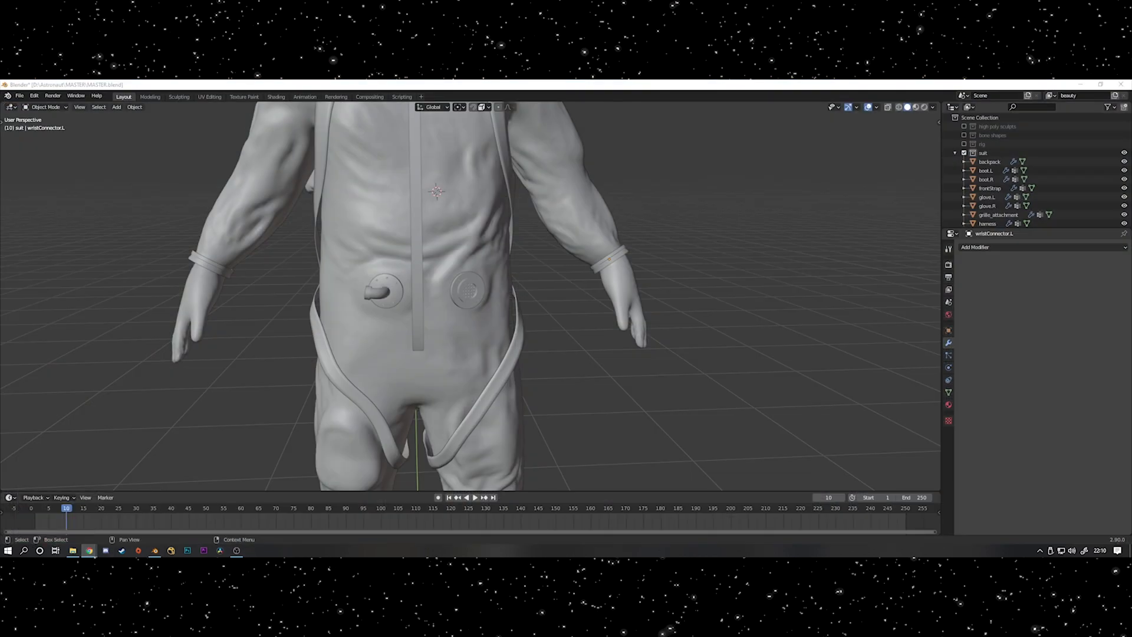
- Open an orange NASA ACES suit reference photo in the Google Images preview
click(88, 550)
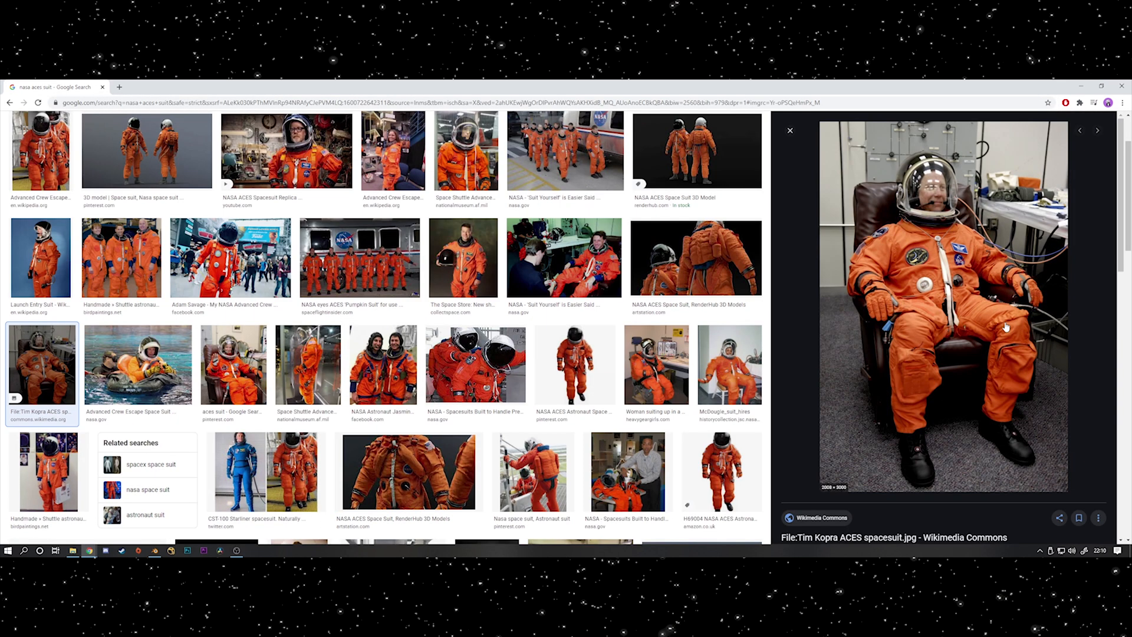
click(721, 470)
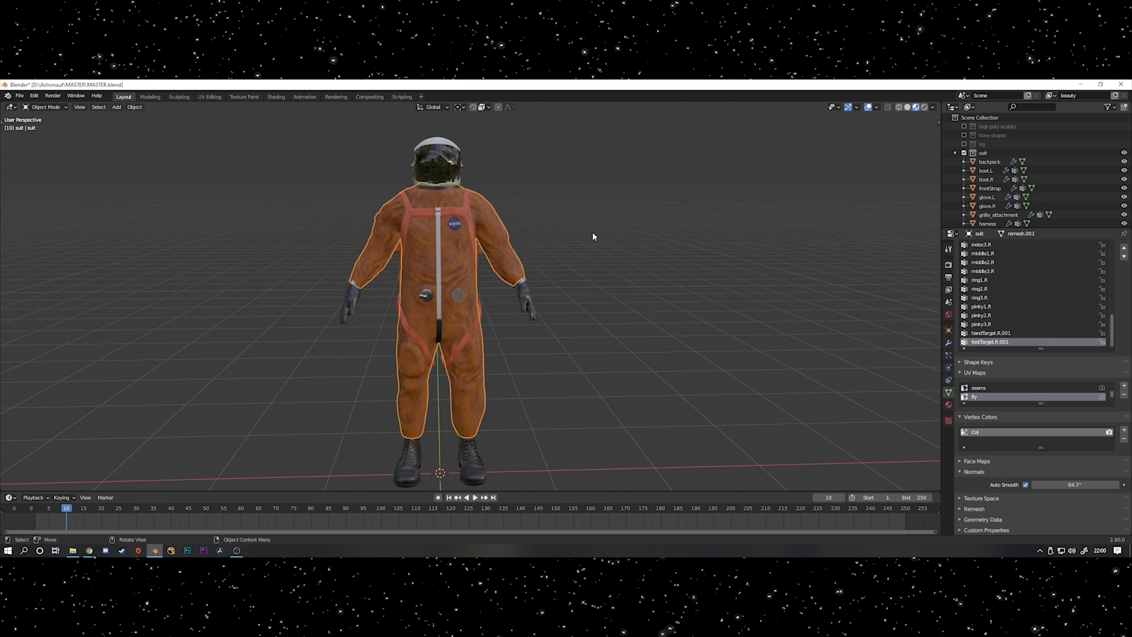
- Split the viewport and show the Shader Editor with the orange suit material beside the model
click(498, 107)
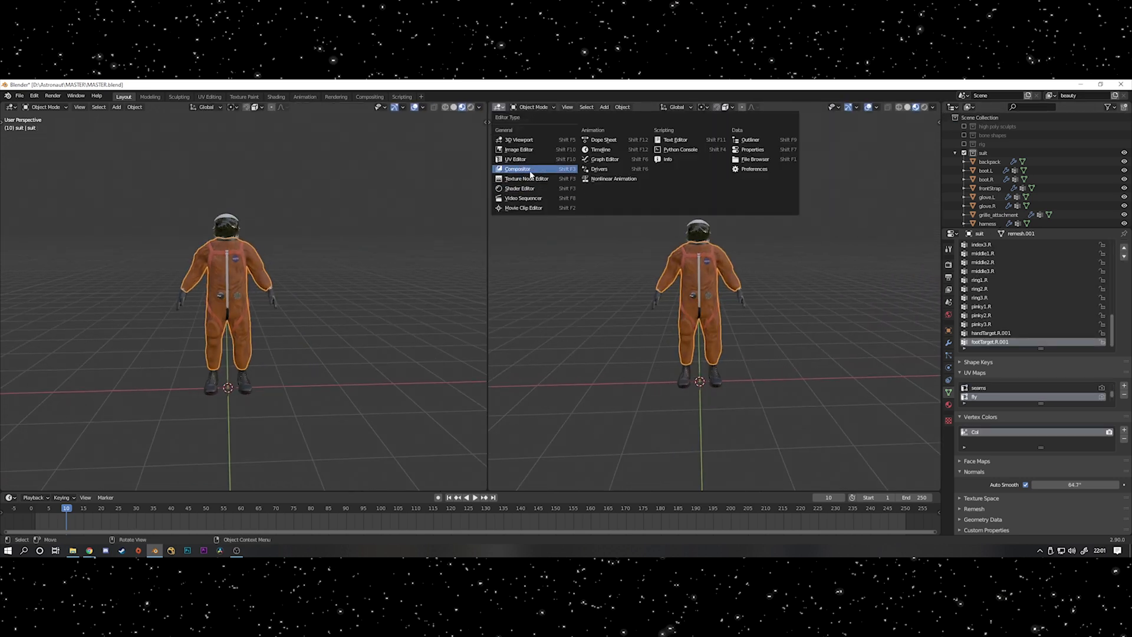
click(519, 189)
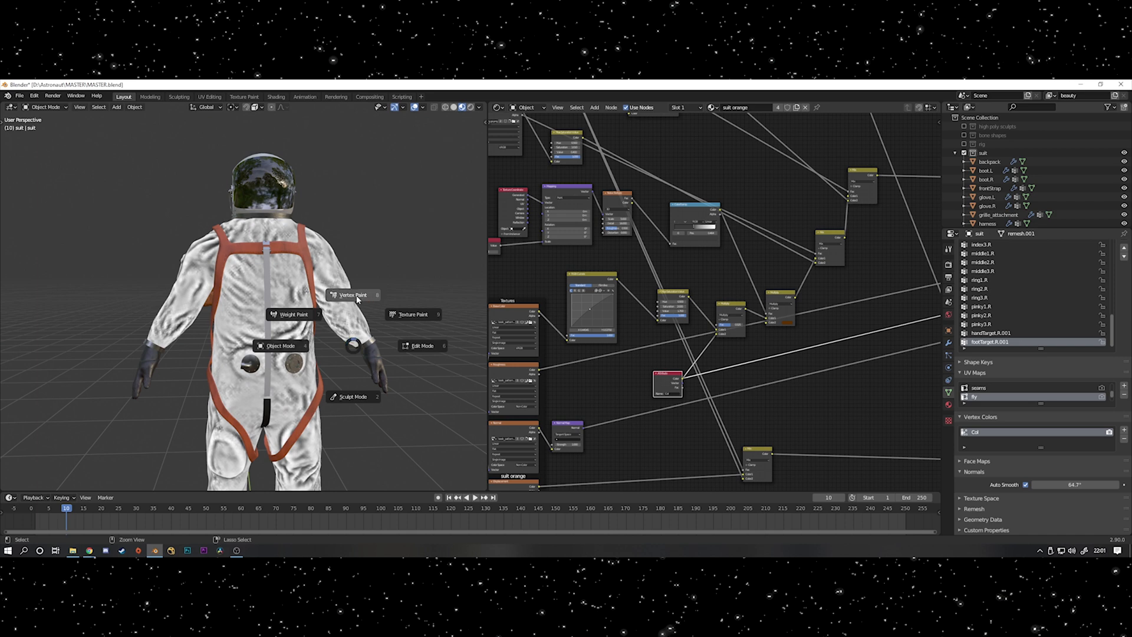
- Run Dirty Vertex Colors in Vertex Paint and feed the 'Col' attribute into the material's Multiply node
click(354, 295)
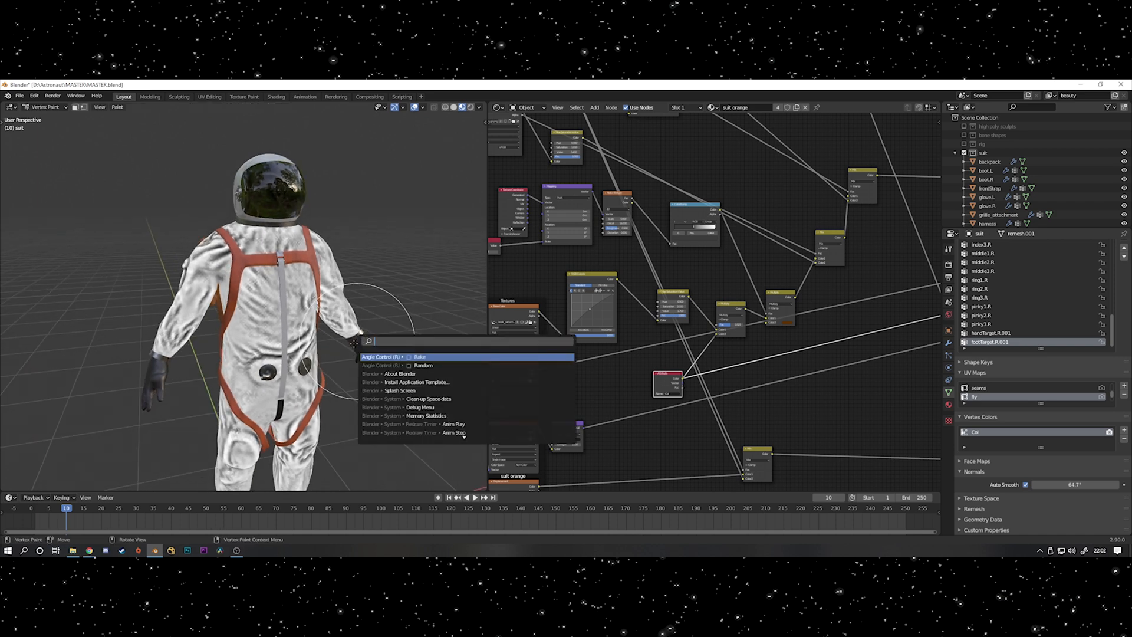
text(dirty)
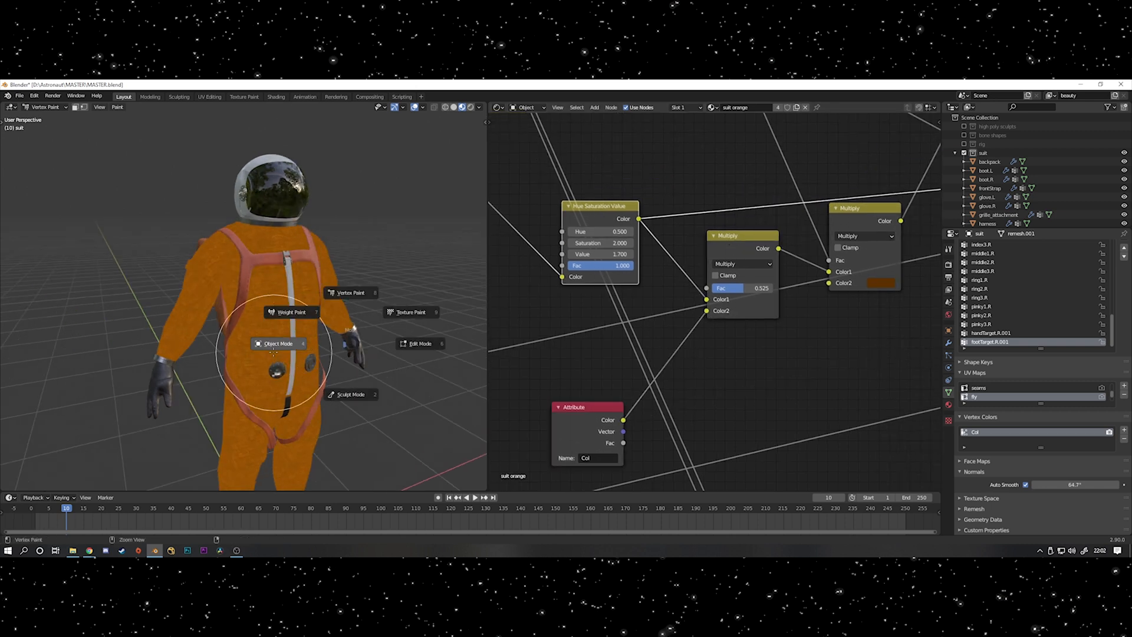
click(277, 343)
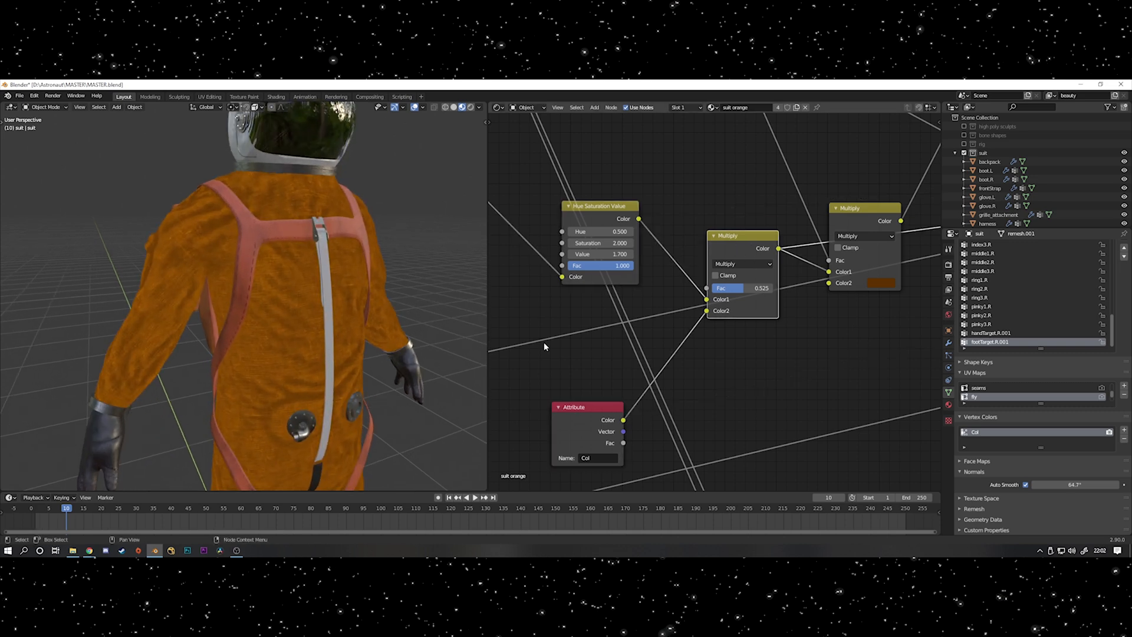
click(727, 235)
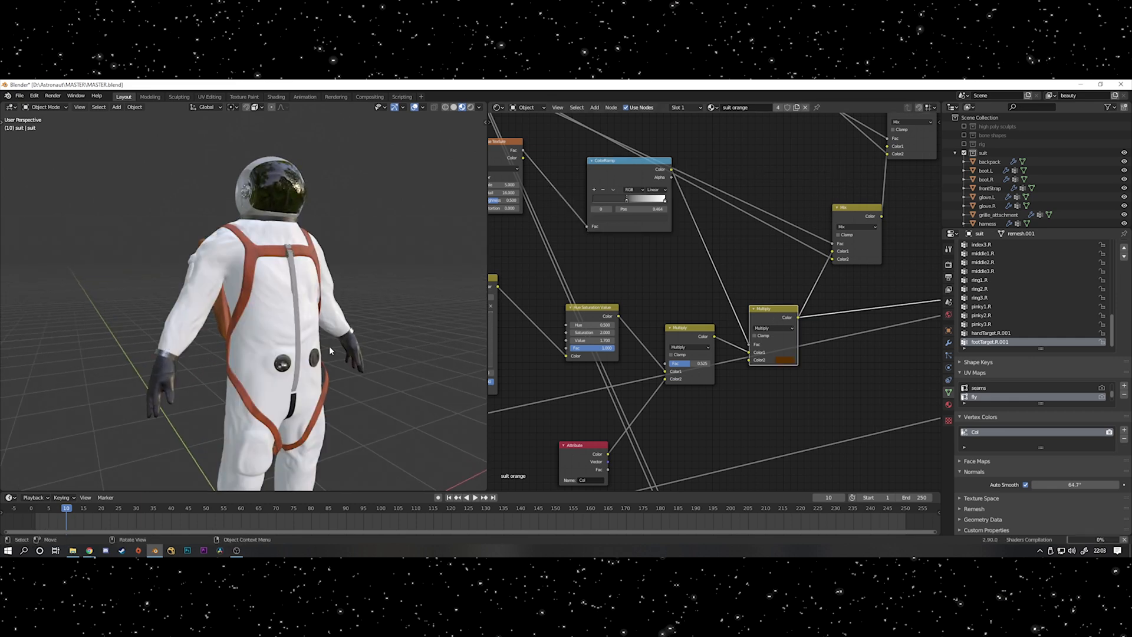
click(774, 309)
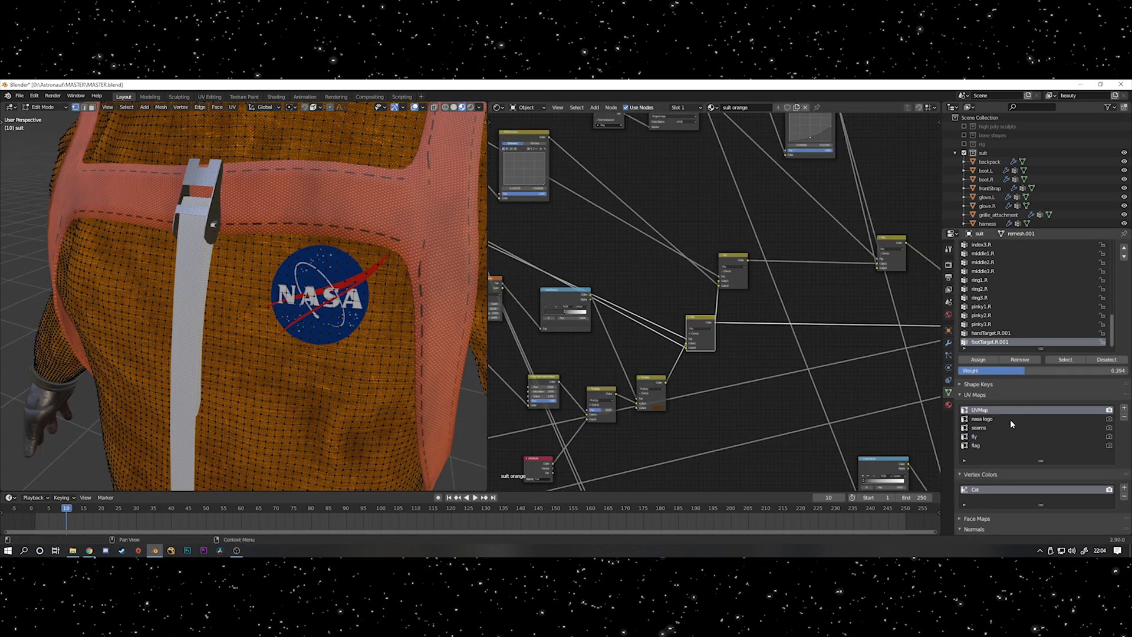
- Map nasa_logo.png through the dedicated 'nasa logo' UV map onto the chest
click(982, 419)
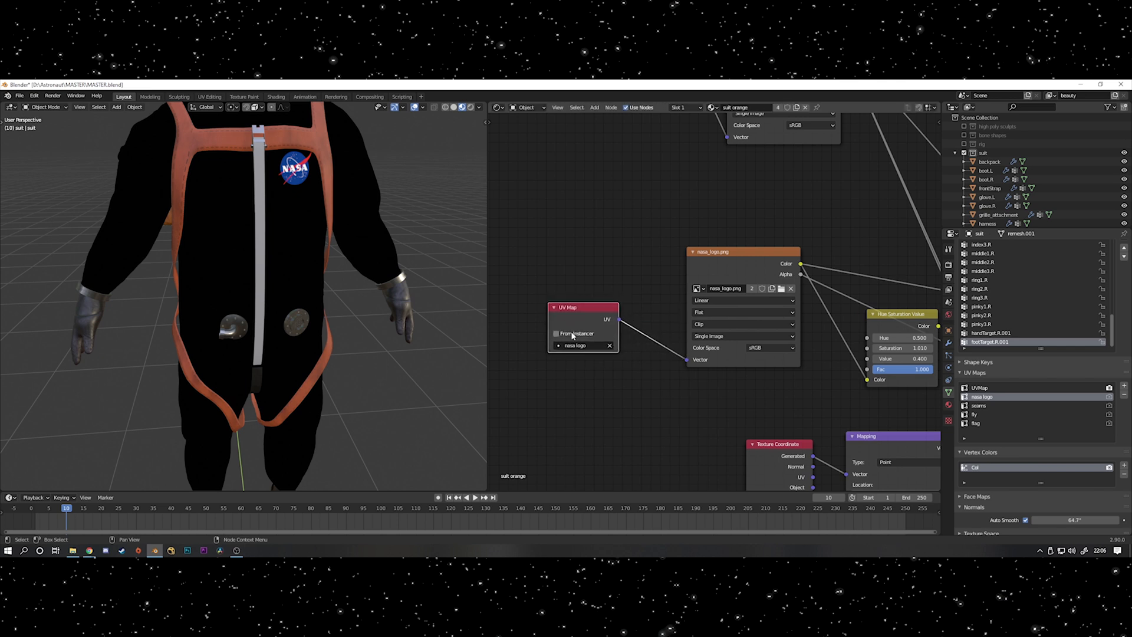
click(578, 345)
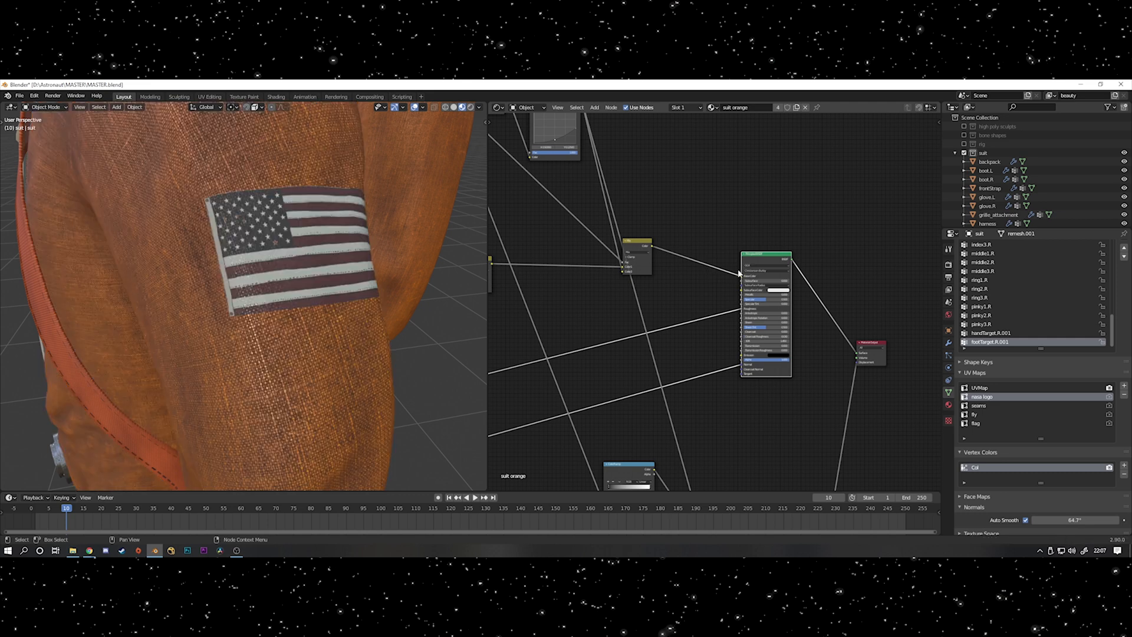
- Add the flag patch texture on its flag UV map and enable the rig collection
scroll(down, 3)
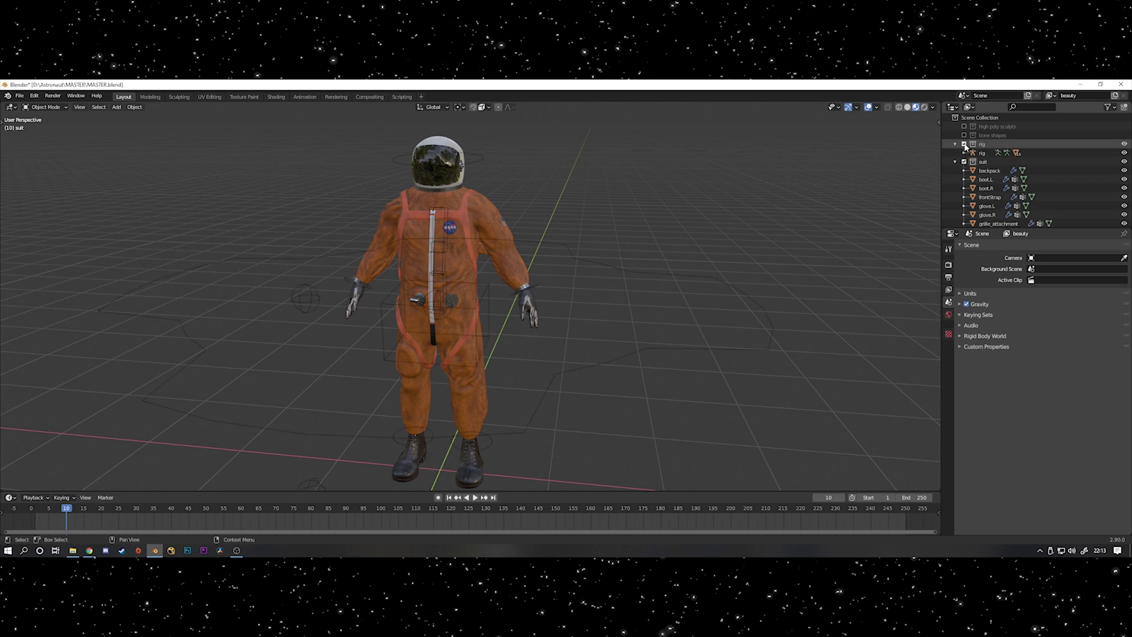
- Select the rig and rotate the footIK.L and handIK.L controls to bend a knee and raise an arm
click(982, 153)
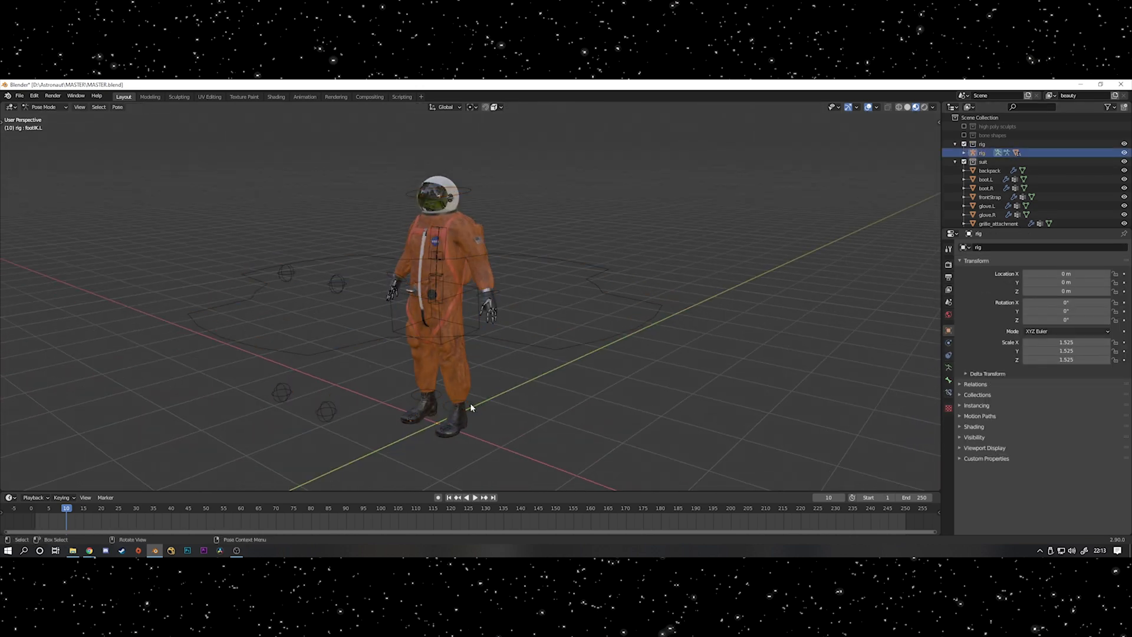
click(456, 405)
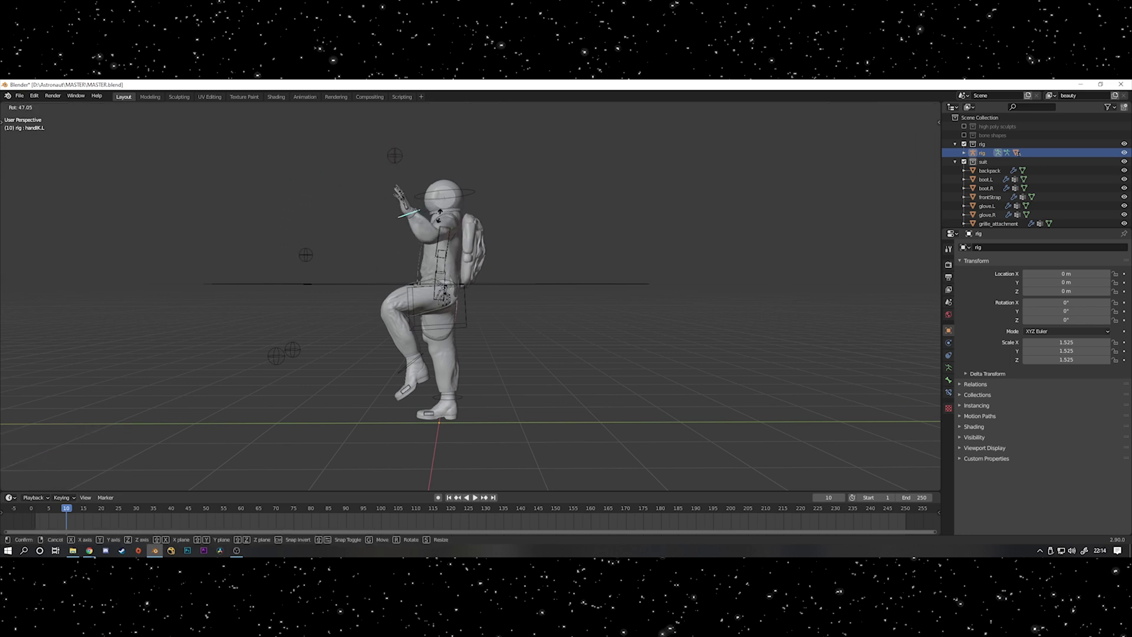
click(19, 96)
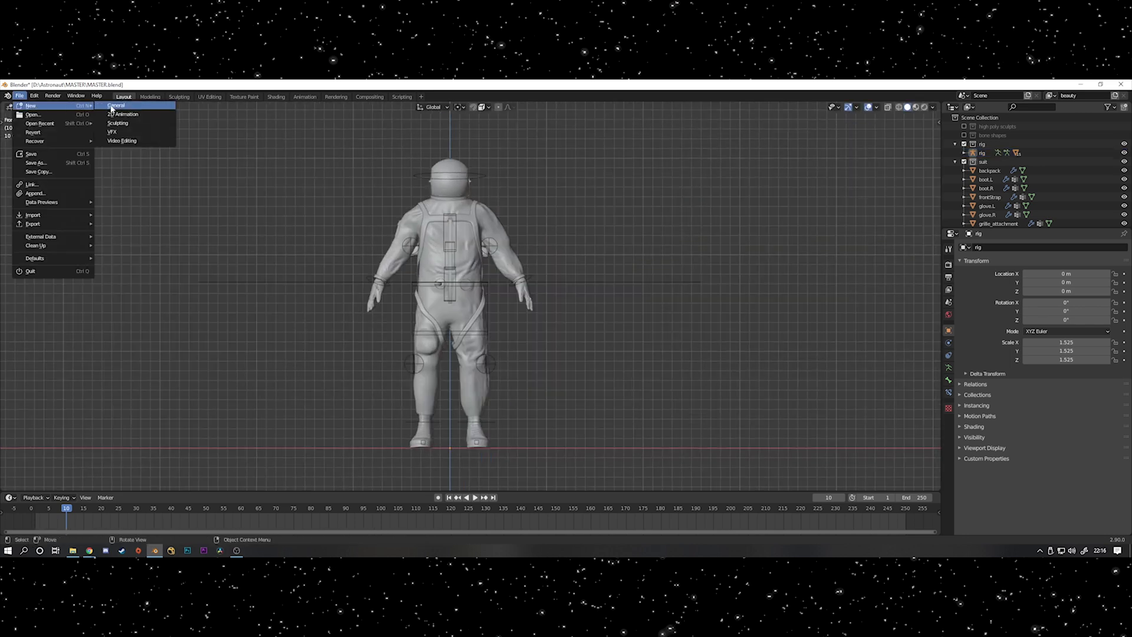
- Load the rig_proxy file, select all pose bones and insert Location & Rotation keyframes
click(116, 104)
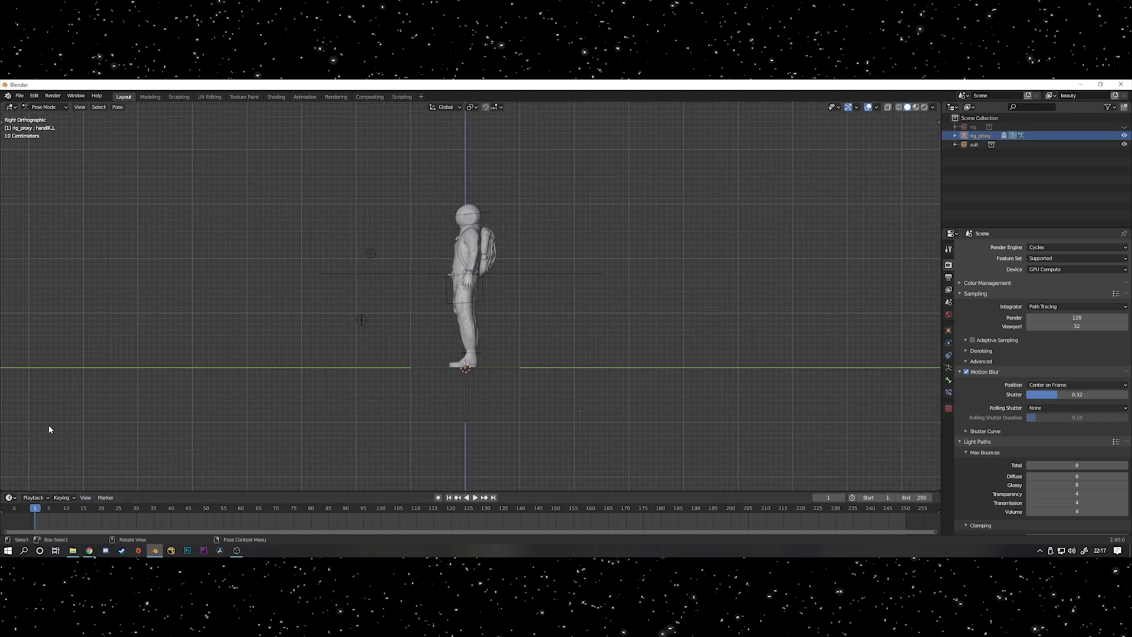
click(105, 497)
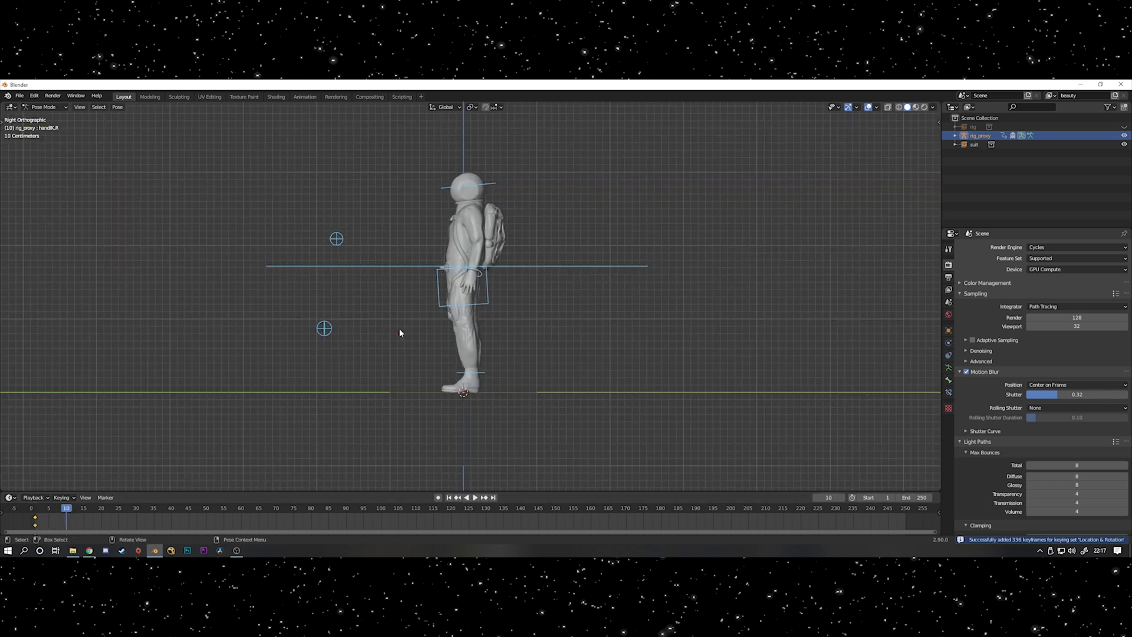
key(g)
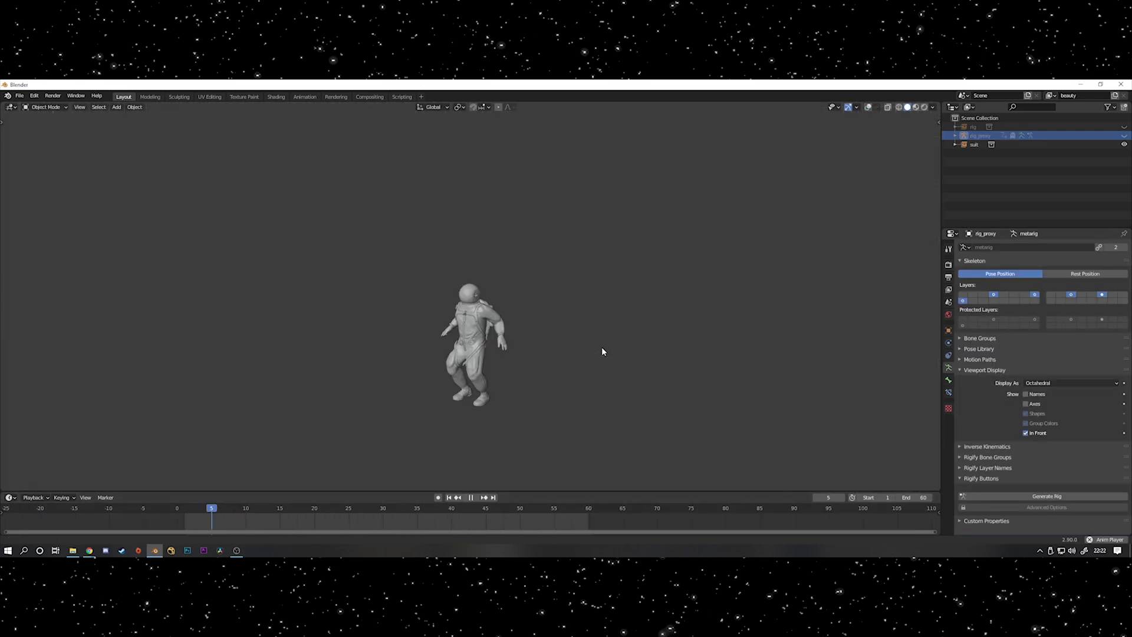
- Play the floating animation in Material Preview shading to show the textured orange suit, then leave for Discord
click(471, 497)
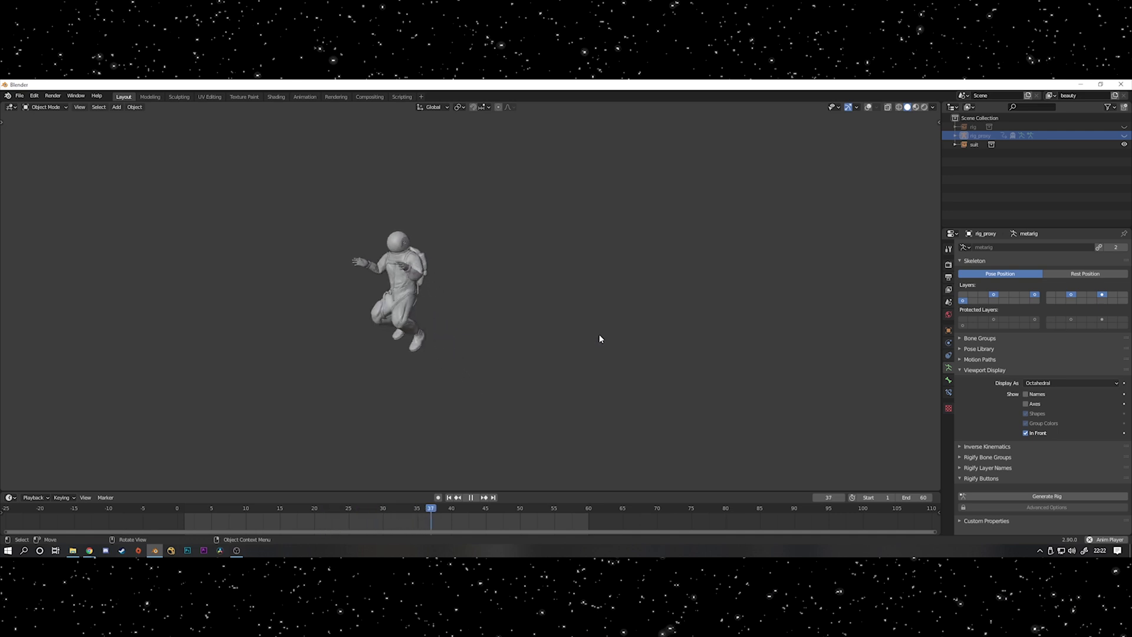
click(245, 507)
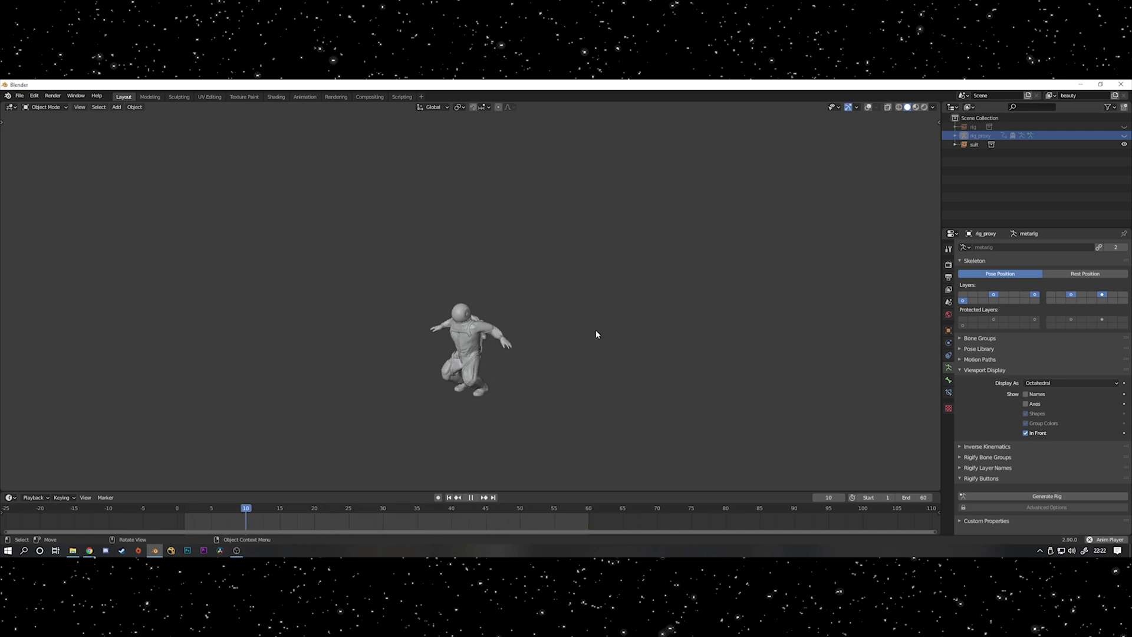
click(471, 496)
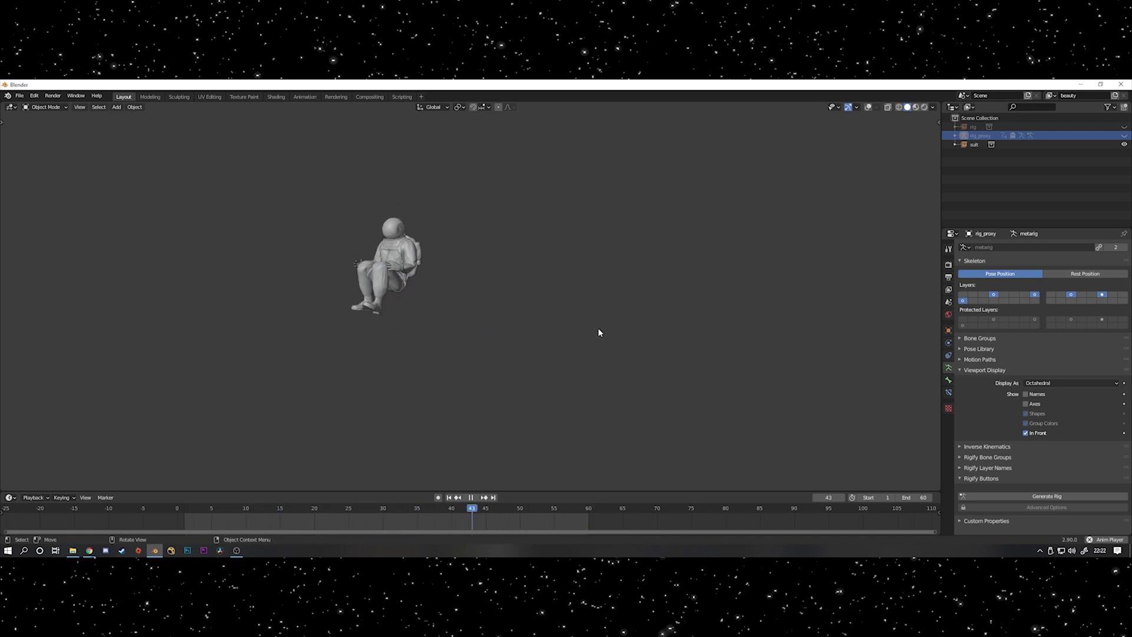
click(287, 507)
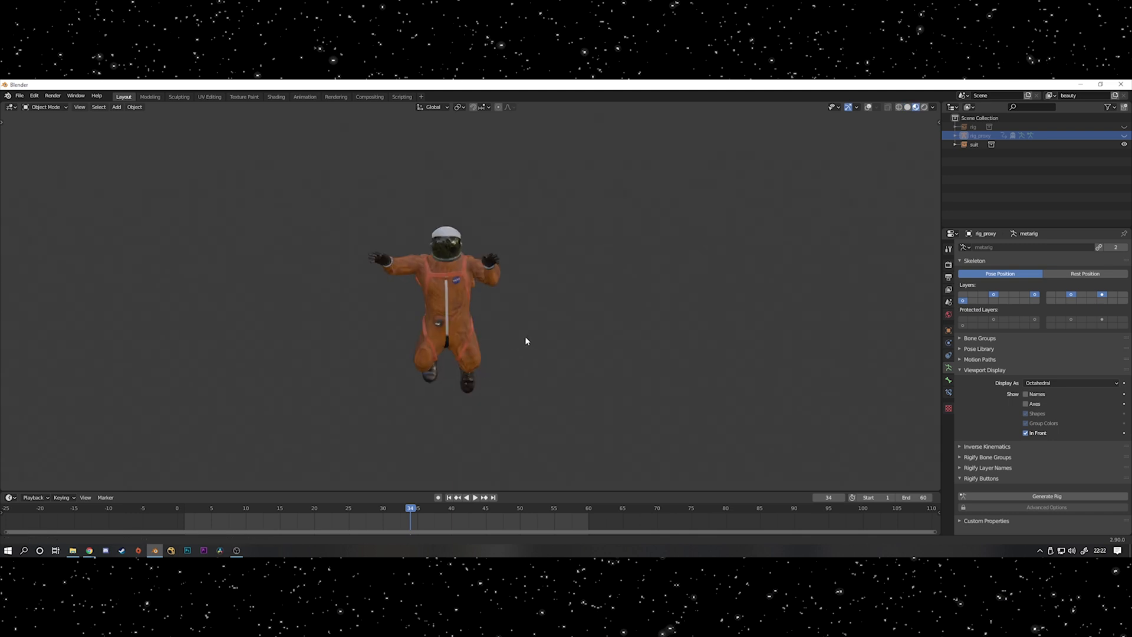
click(105, 550)
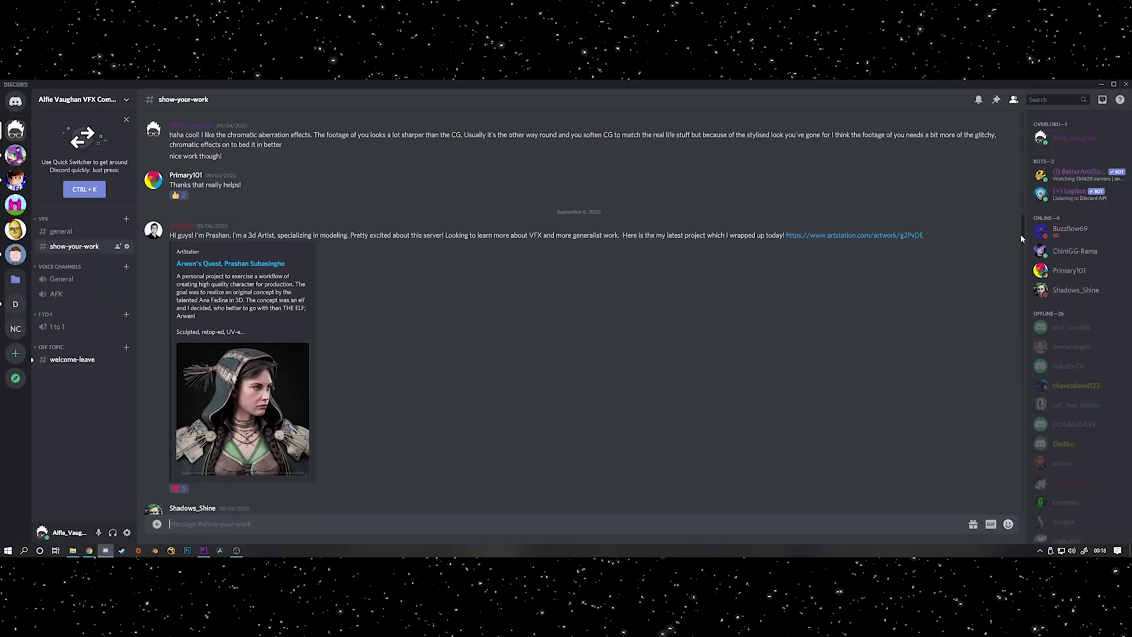
- Scroll down through the #show-your-work channel's recent renders, WIP videos and feedback posts
scroll(down, 3)
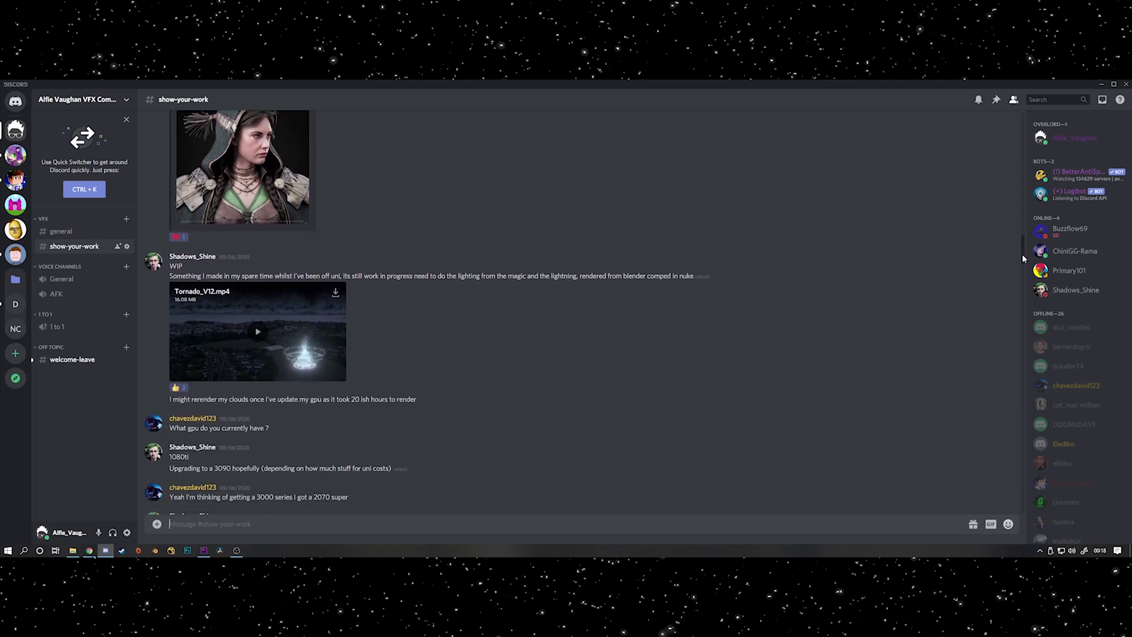
scroll(down, 3)
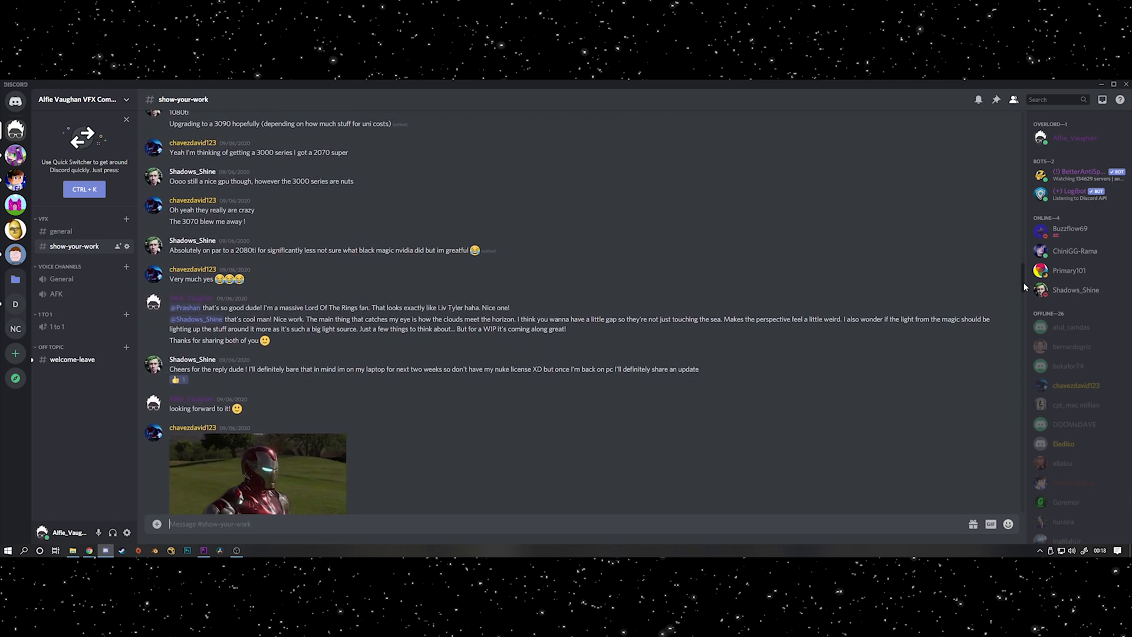
scroll(down, 3)
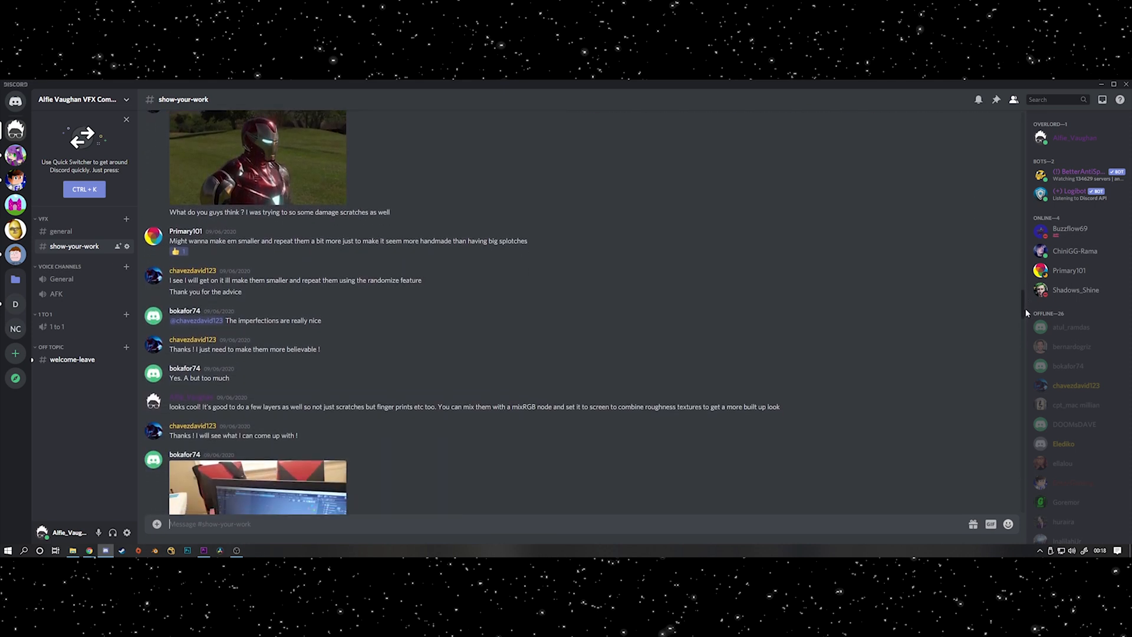
scroll(down, 3)
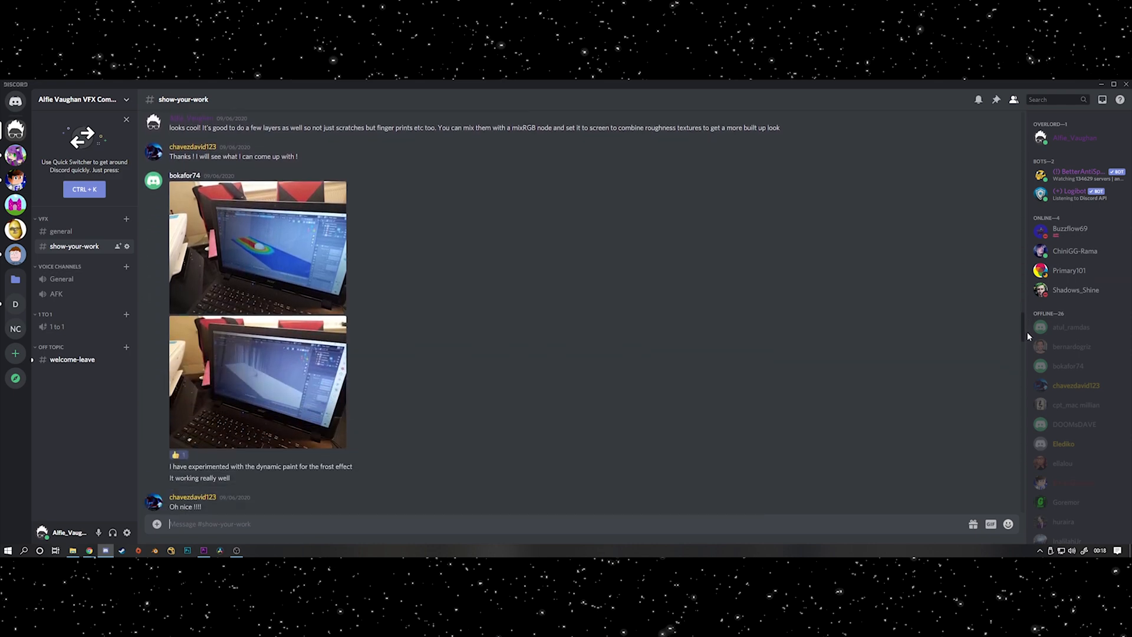